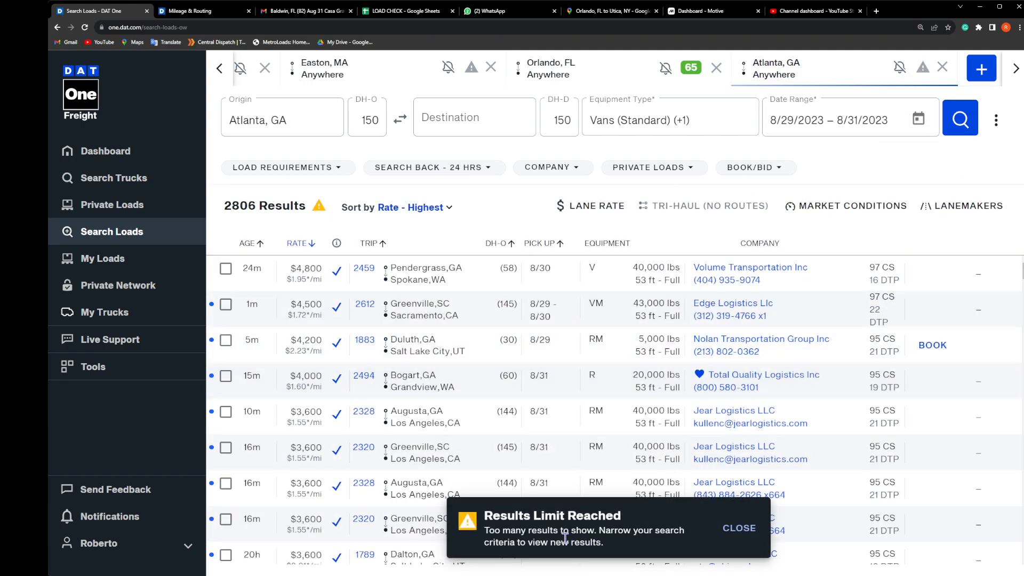
Dismiss the Results Limit Reached warning on the Atlanta van load search
{"action": "left_click", "coordinate": [739, 528]}
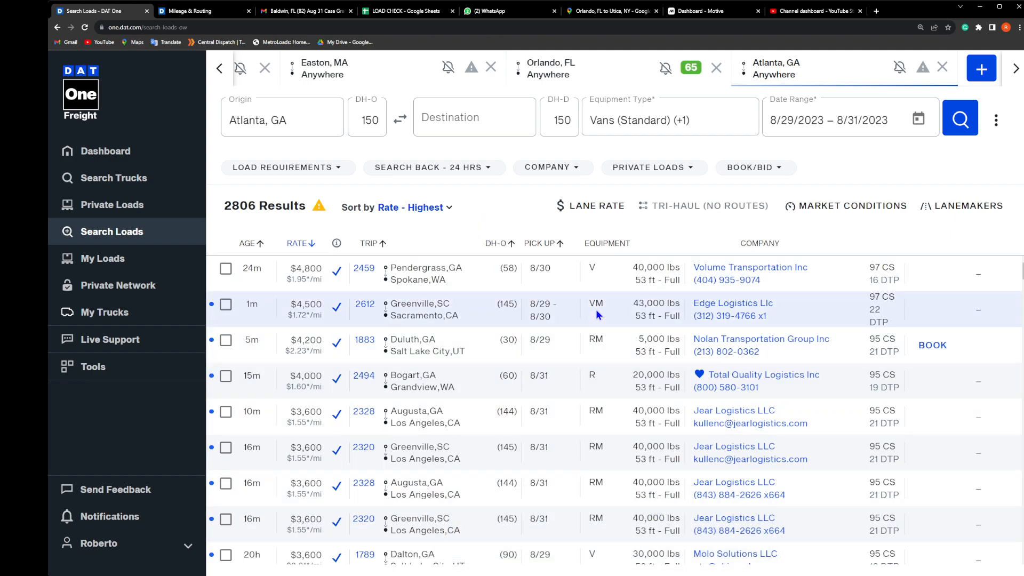
{"action": "mouse_move", "coordinate": [602, 280]}
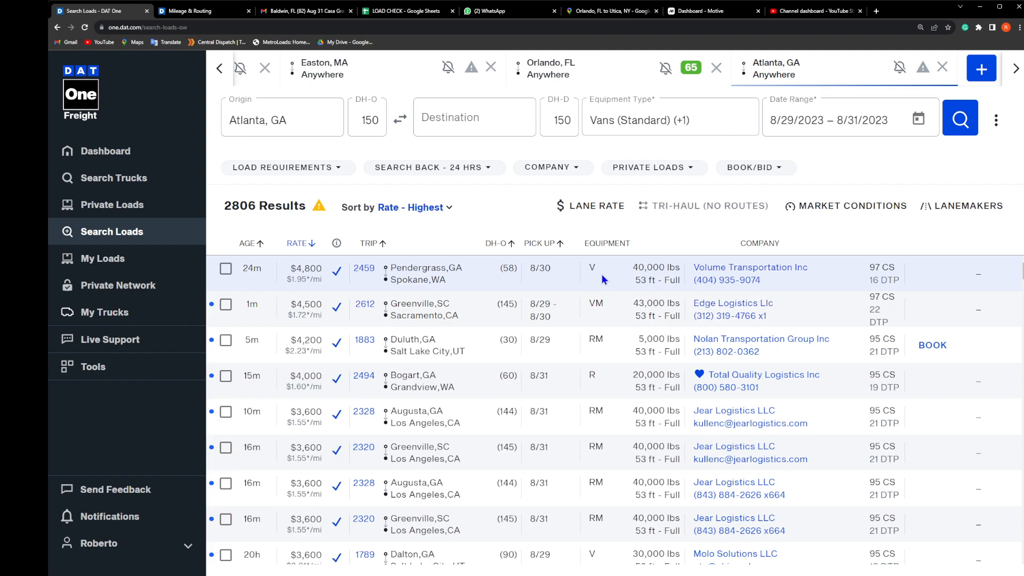
{"action": "mouse_move", "coordinate": [615, 280]}
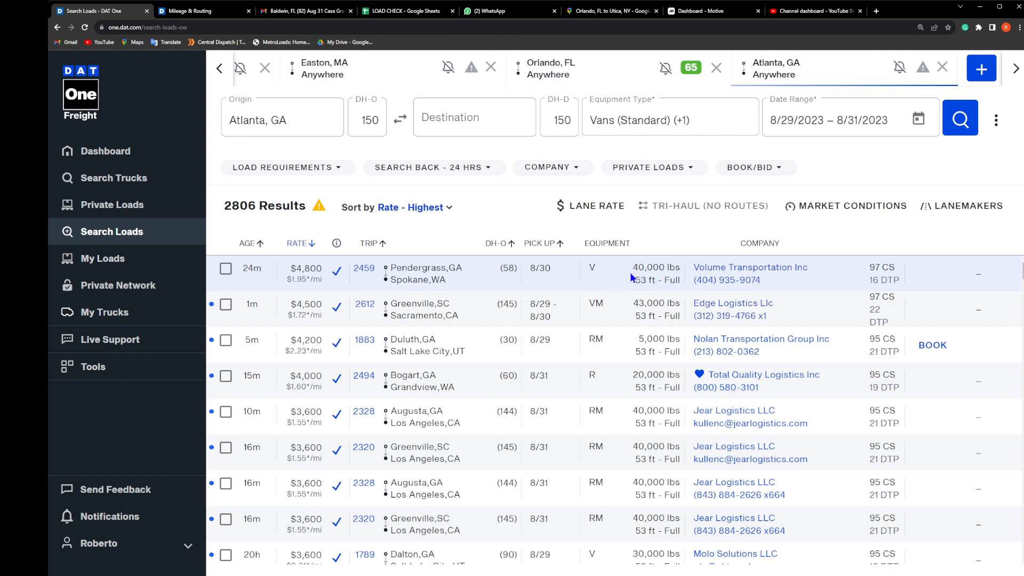
{"action": "mouse_move", "coordinate": [582, 284]}
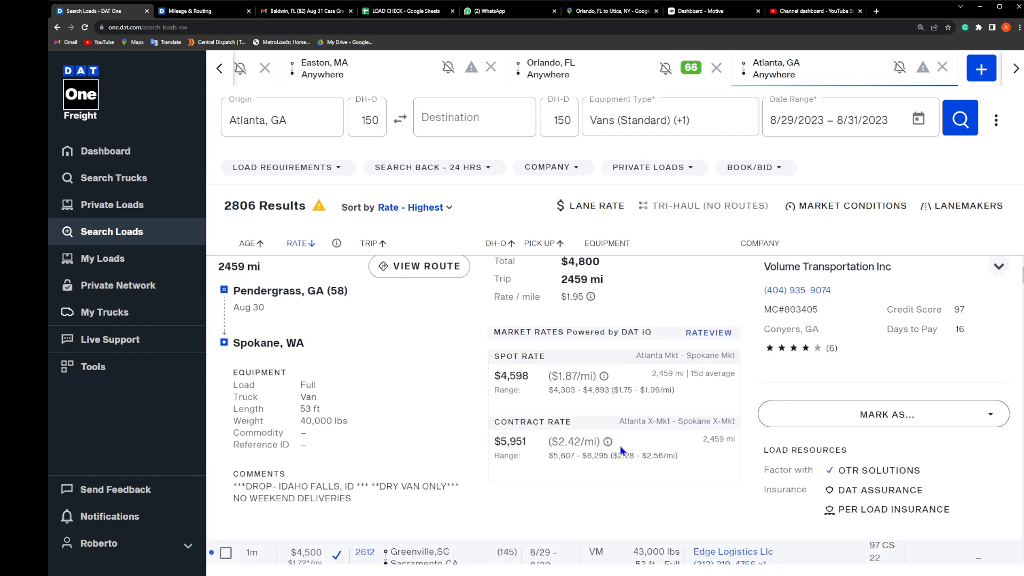
Scroll through the Pendergrass load details down to the Bogart–Grandview $4,000 load
{"action": "scroll", "scroll_direction": "down", "scroll_amount": 3}
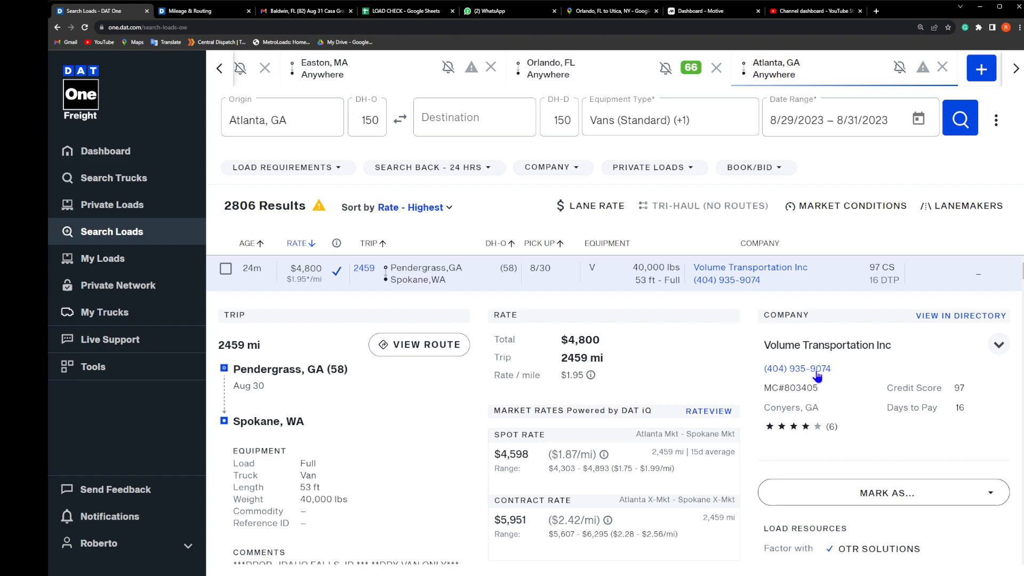
{"action": "scroll", "scroll_direction": "down", "scroll_amount": 3}
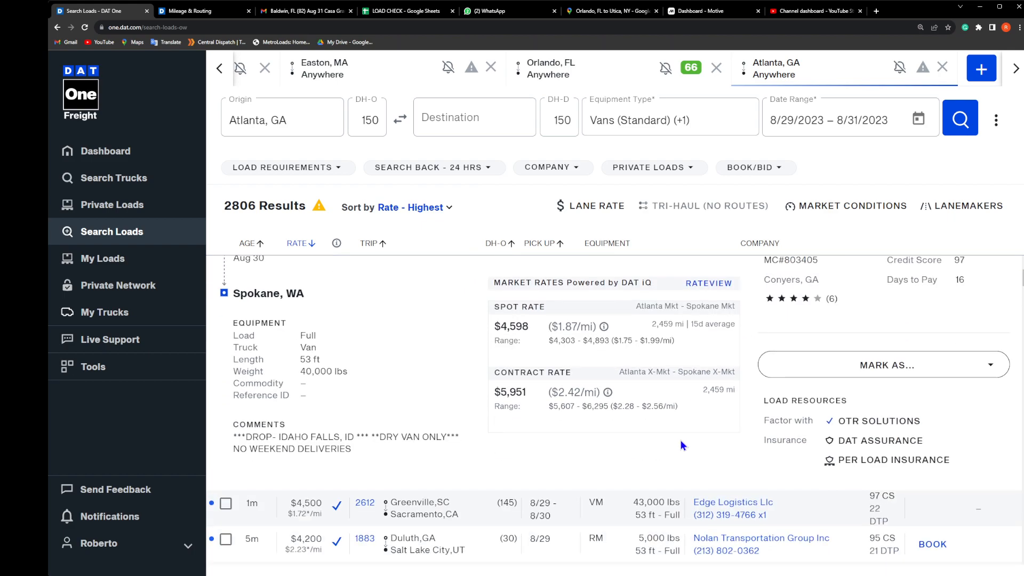
{"action": "scroll", "scroll_direction": "down", "scroll_amount": 3}
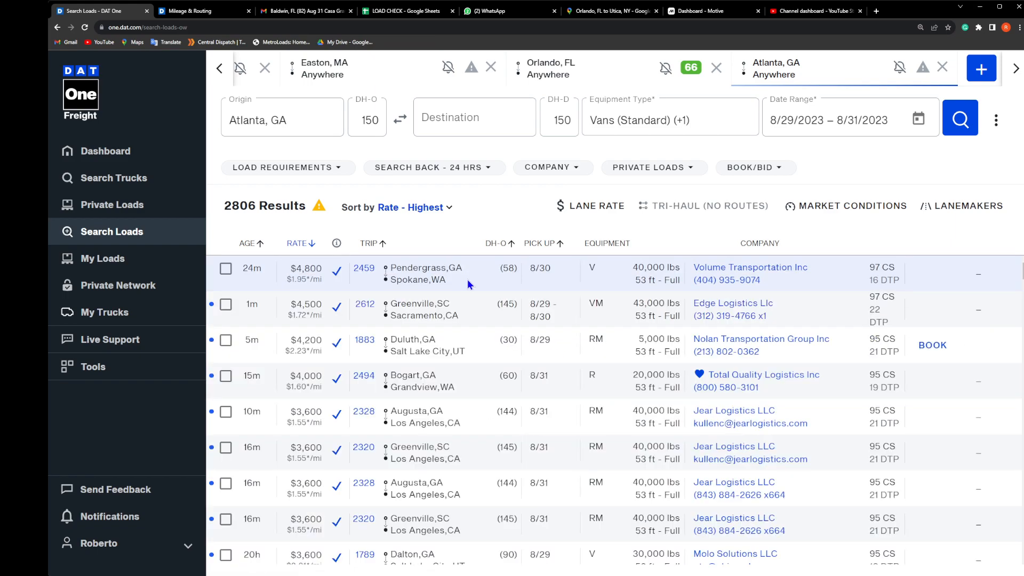
{"action": "mouse_move", "coordinate": [449, 350]}
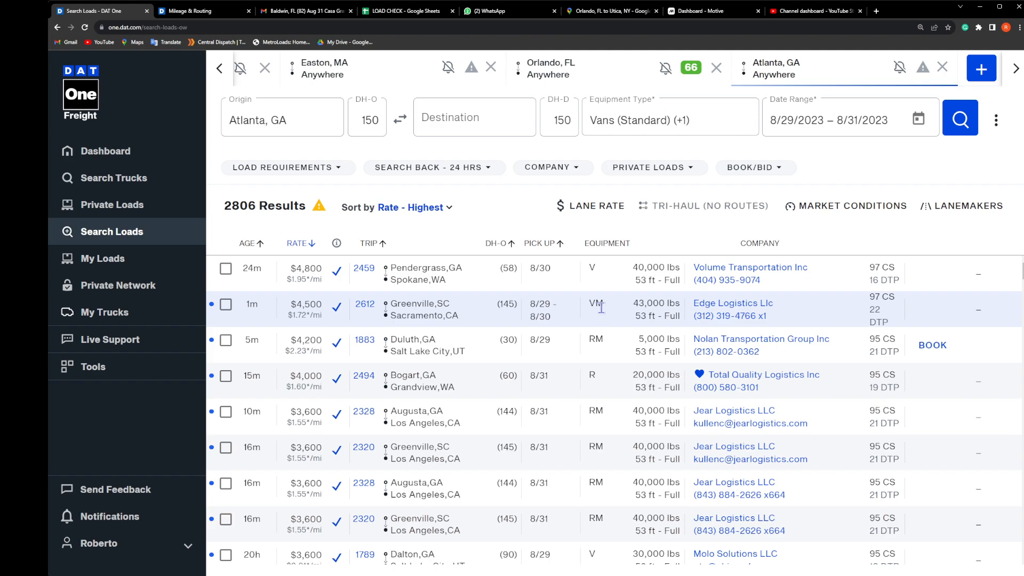
{"action": "mouse_move", "coordinate": [586, 316]}
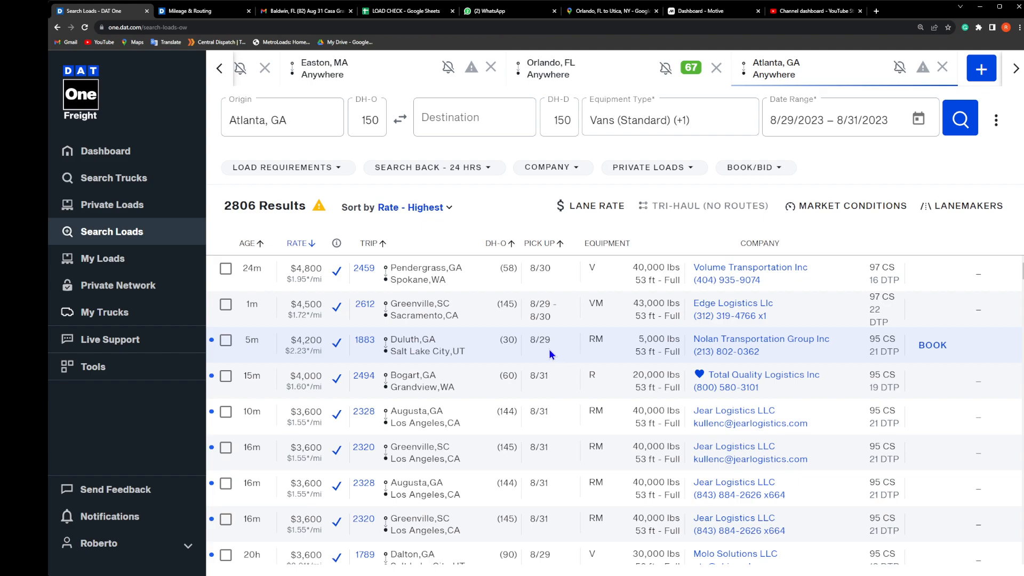
{"action": "scroll", "scroll_direction": "down", "scroll_amount": 3}
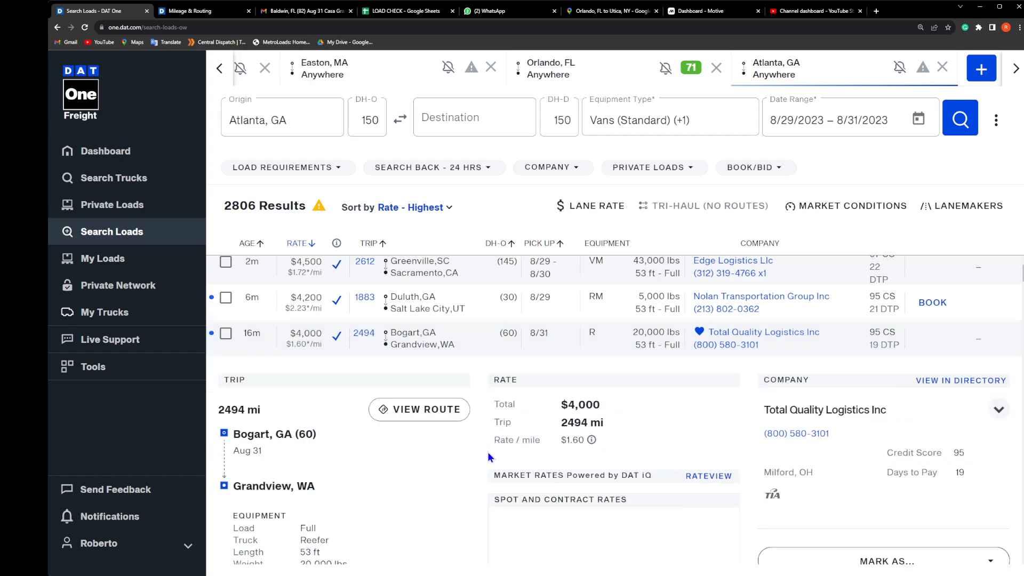
{"action": "scroll", "scroll_direction": "down", "scroll_amount": 3}
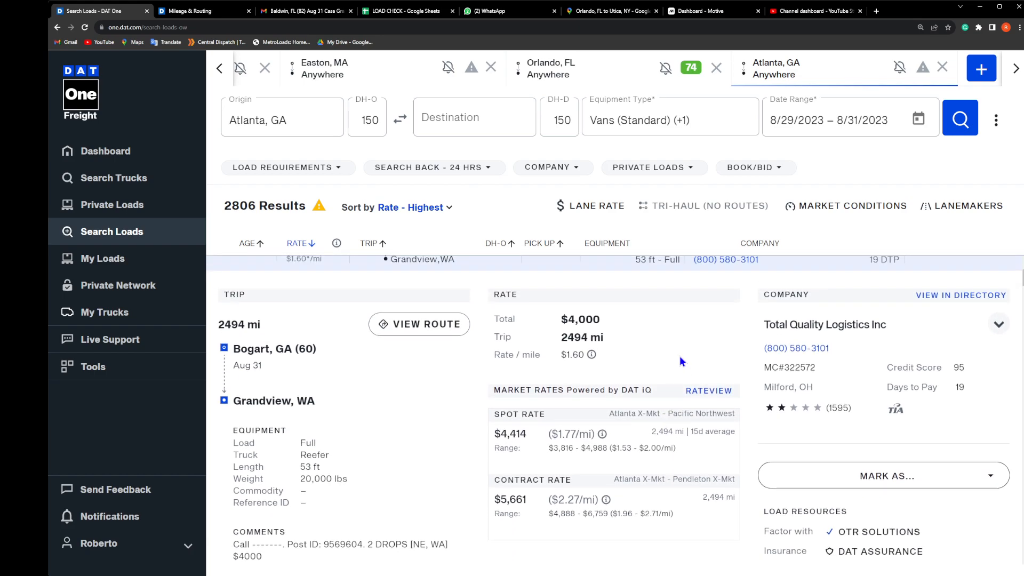
{"action": "double_click", "coordinate": [582, 319]}
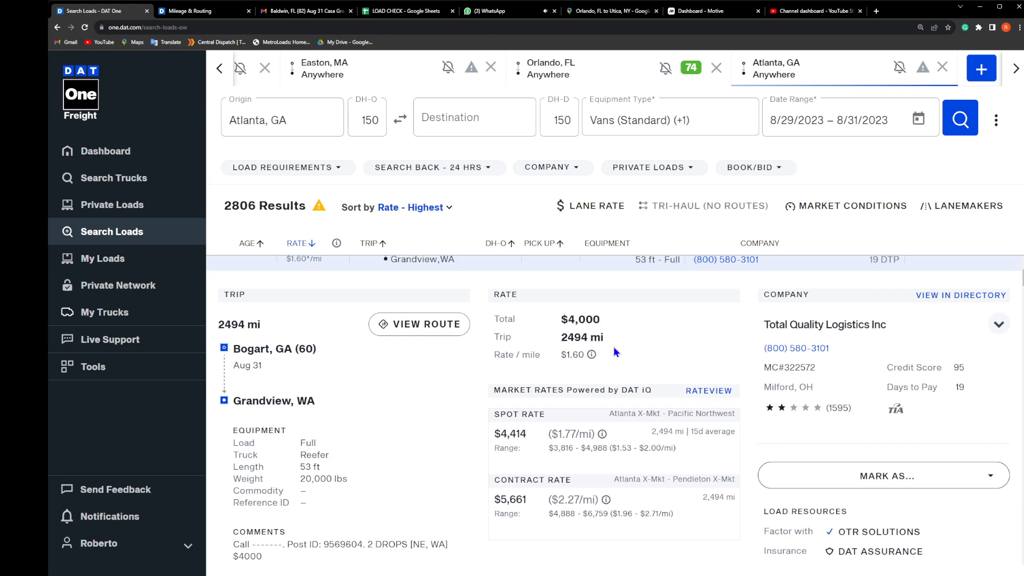
{"action": "mouse_move", "coordinate": [498, 21]}
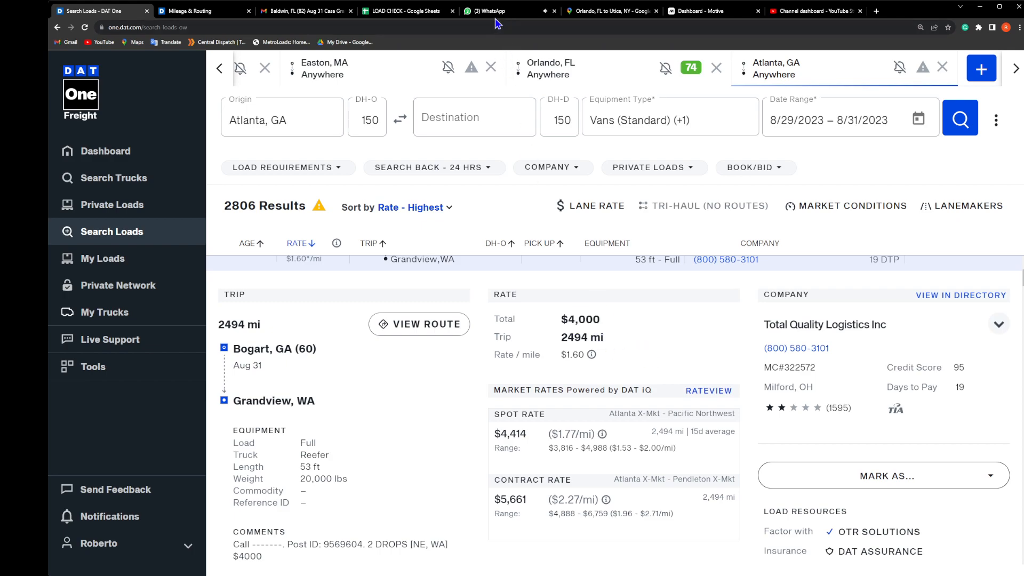
{"action": "left_click", "coordinate": [405, 10]}
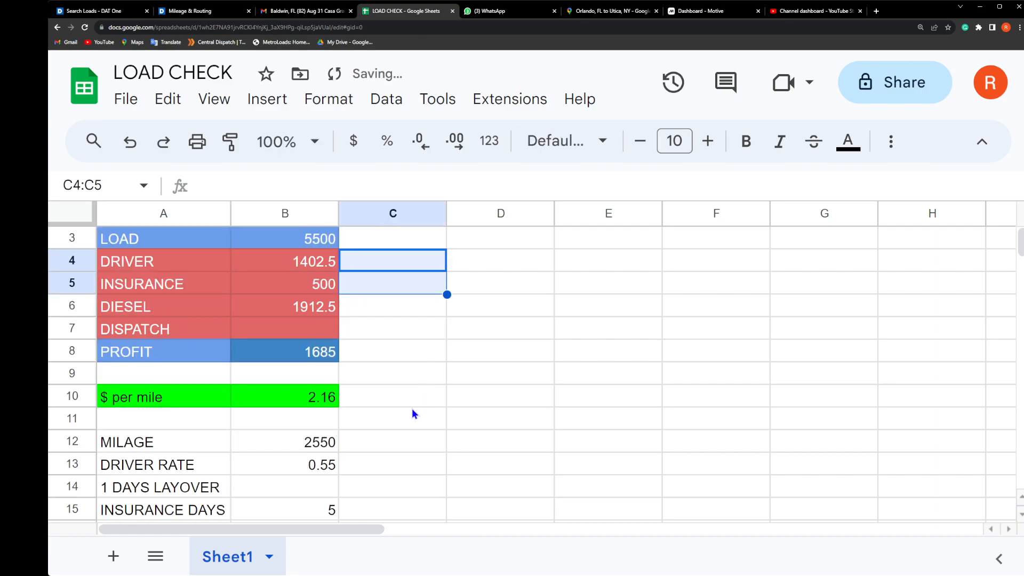
{"action": "left_click", "coordinate": [98, 11]}
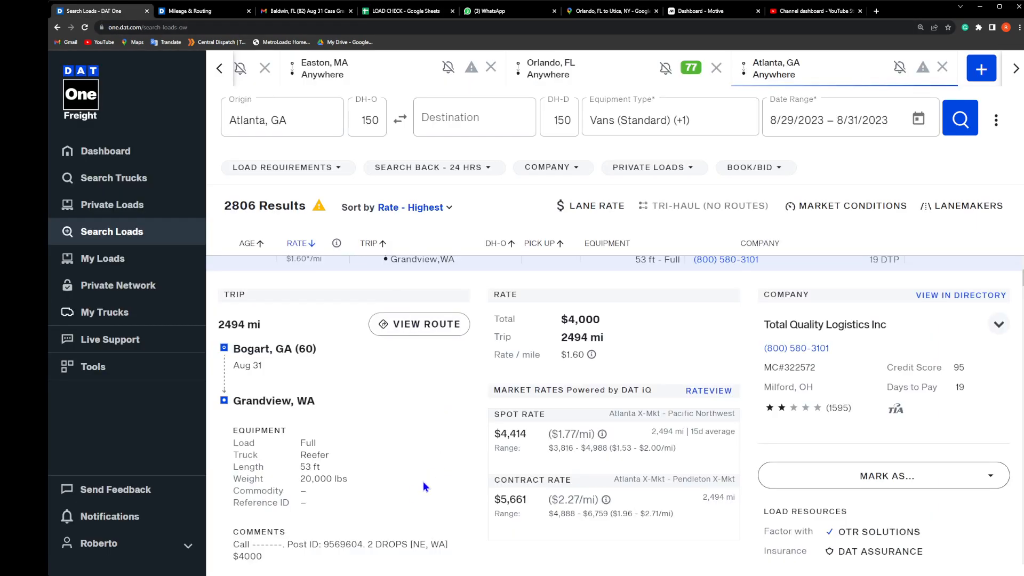
{"action": "scroll", "scroll_direction": "down", "scroll_amount": 3}
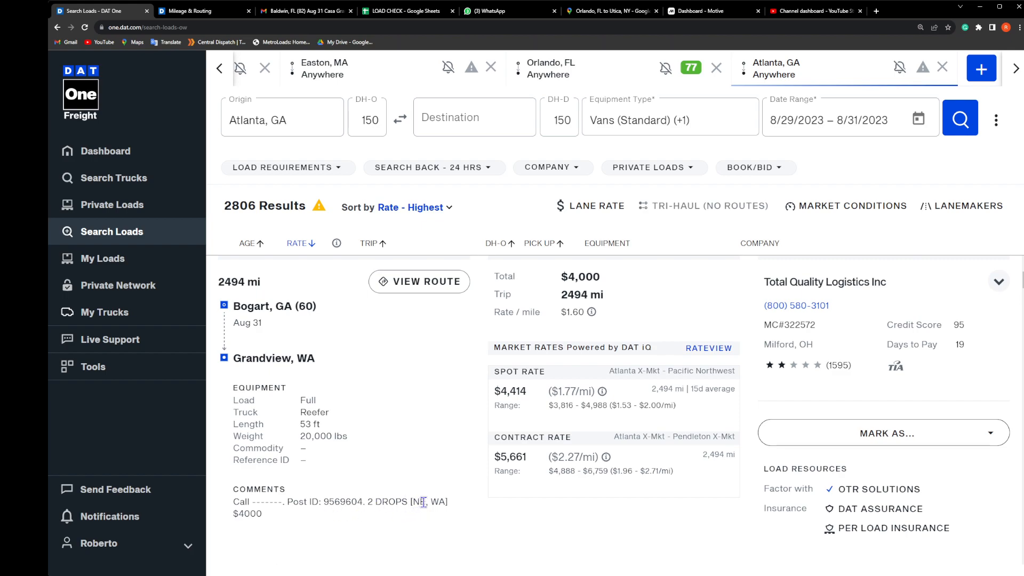
{"action": "left_click_drag", "start_coordinate": [387, 501], "coordinate": [436, 501]}
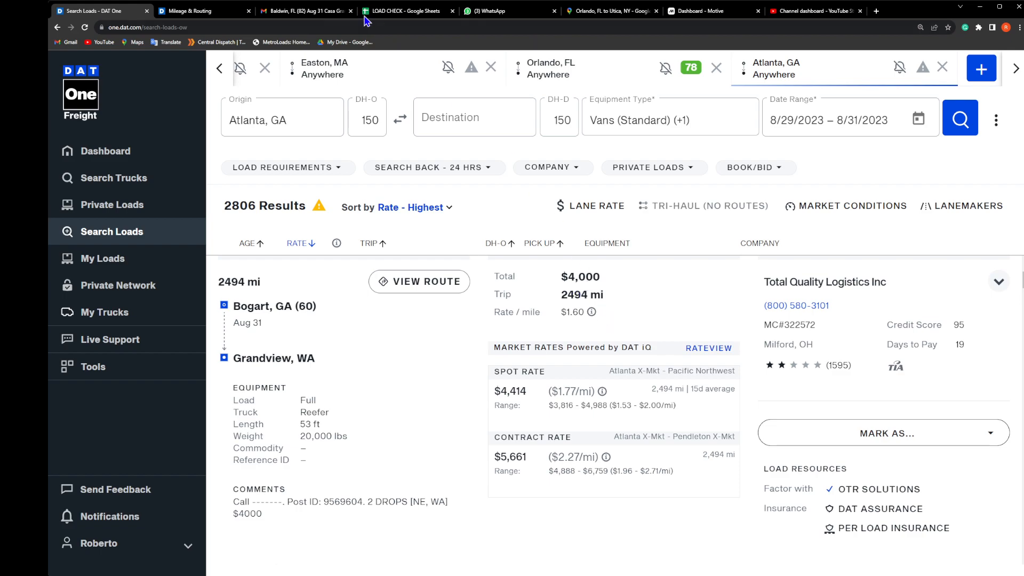
Enter the load amount in LOAD CHECK, setting it to 6100
{"action": "left_click", "coordinate": [405, 11]}
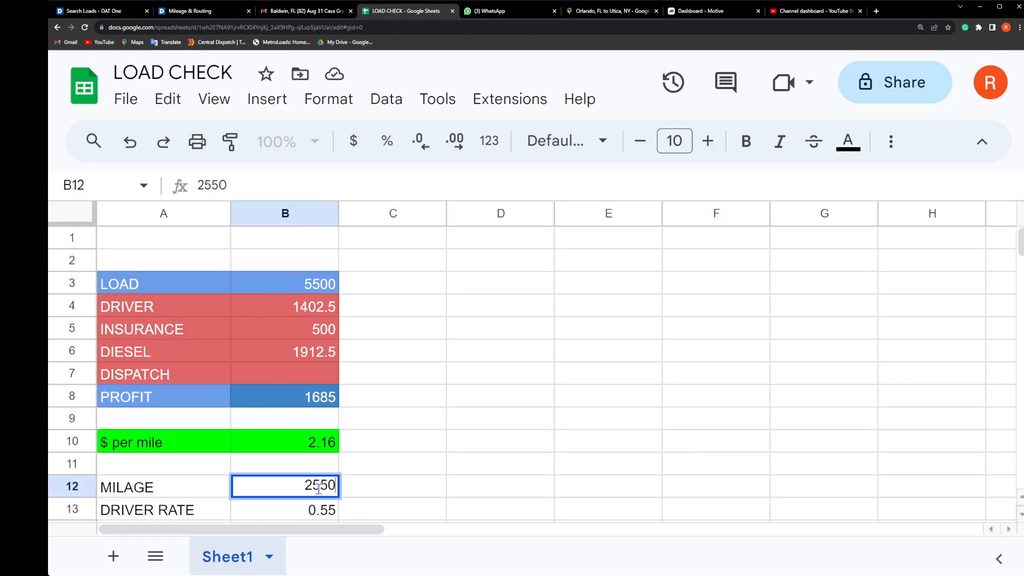
{"action": "type", "text": "3100"}
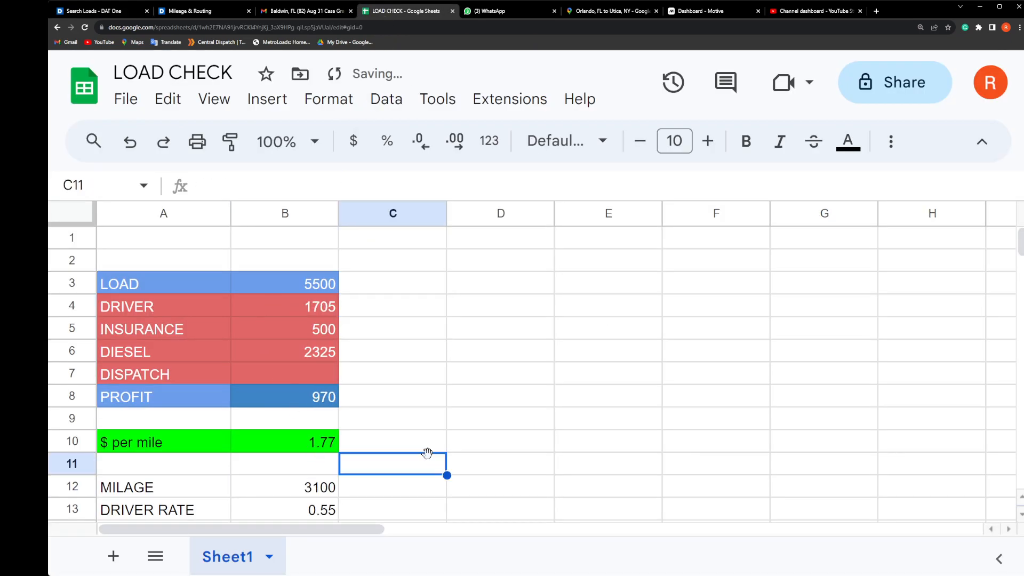
{"action": "left_click", "coordinate": [392, 329]}
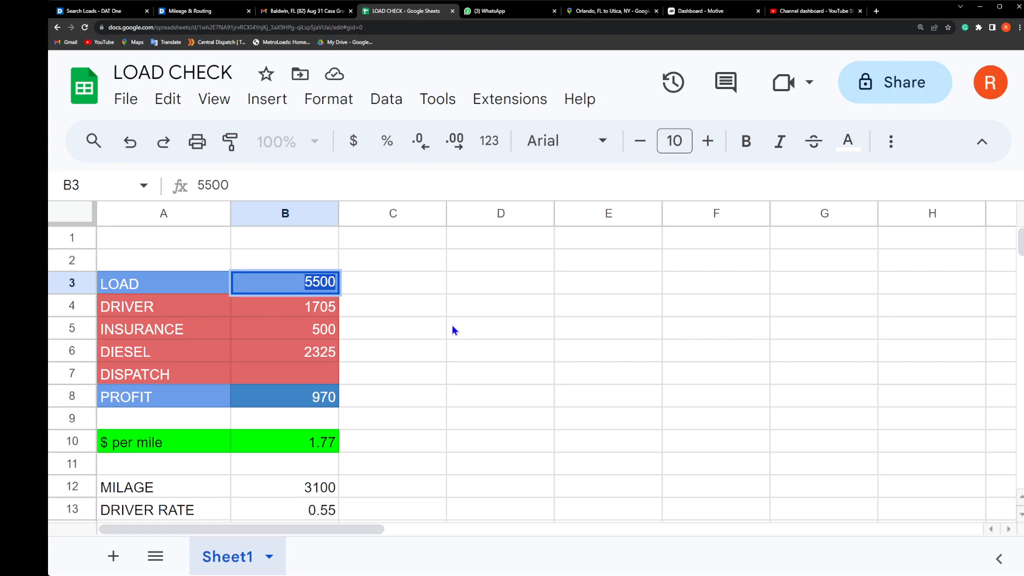
{"action": "type", "text": "6"}
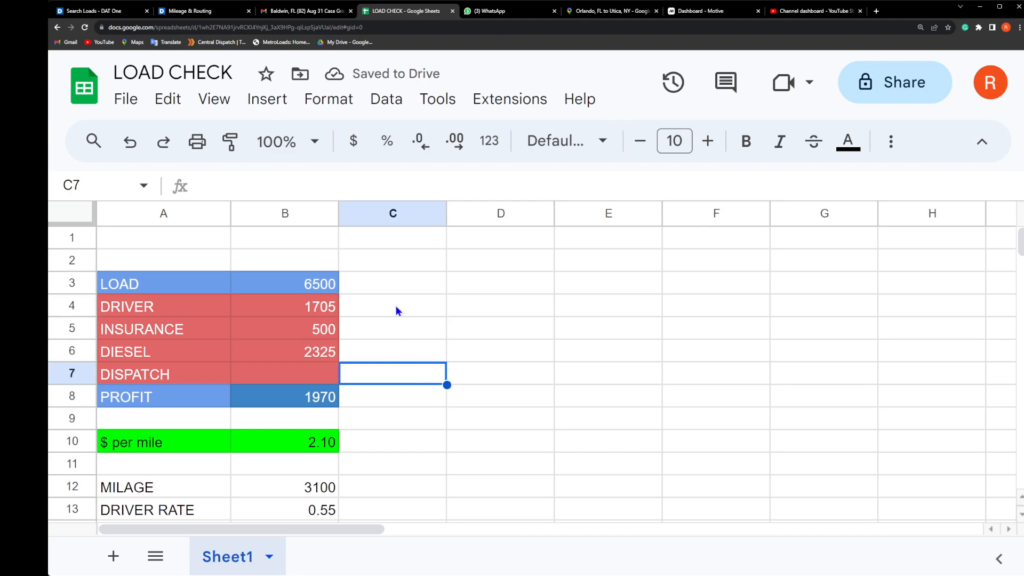
{"action": "scroll", "scroll_direction": "down", "scroll_amount": 3}
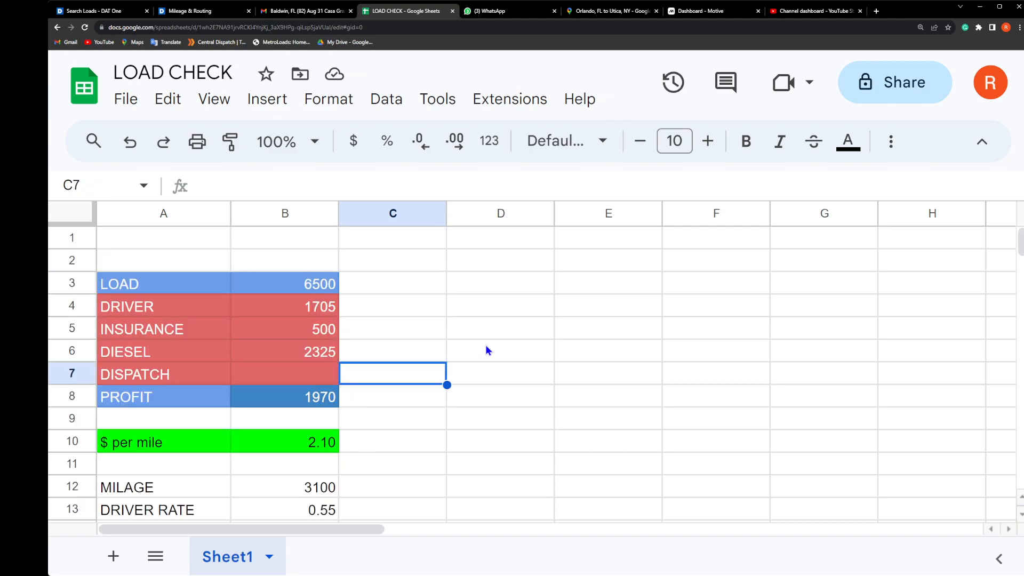
{"action": "left_click", "coordinate": [500, 351]}
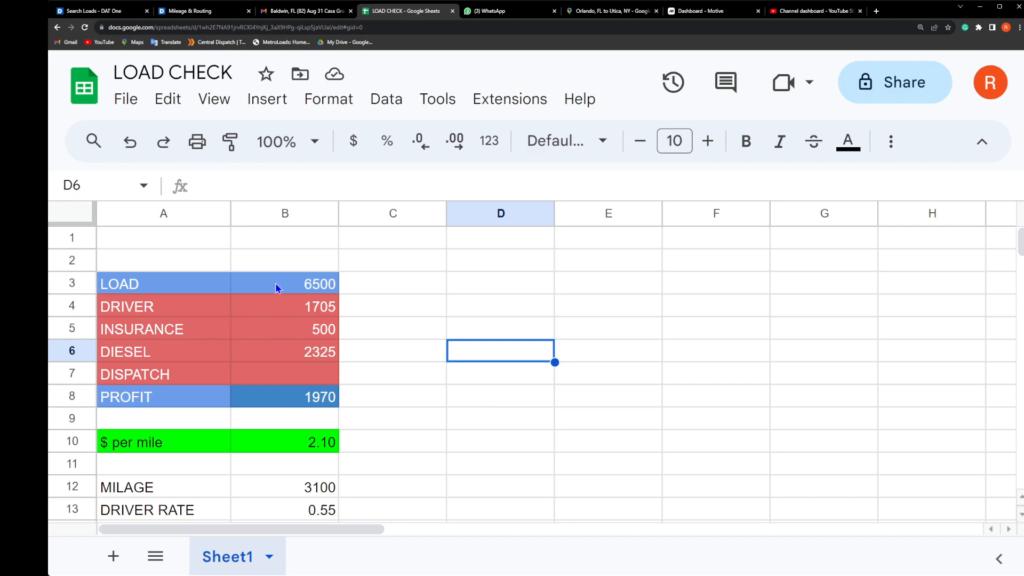
Check the route mileage, set insurance to 600 for 1.97 dollars per mile, then go to the broker email
{"action": "left_click", "coordinate": [199, 11]}
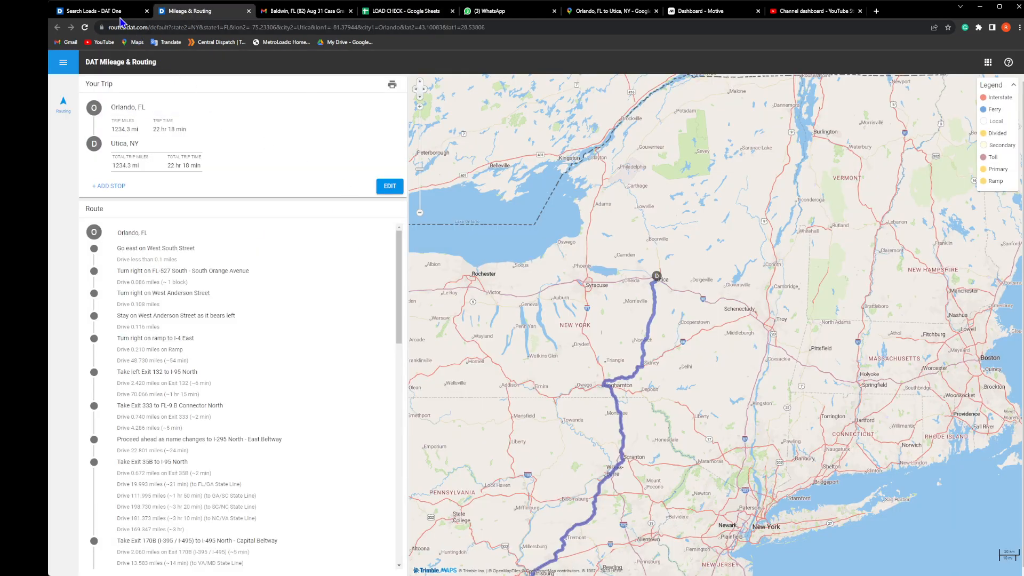
{"action": "left_click", "coordinate": [406, 11]}
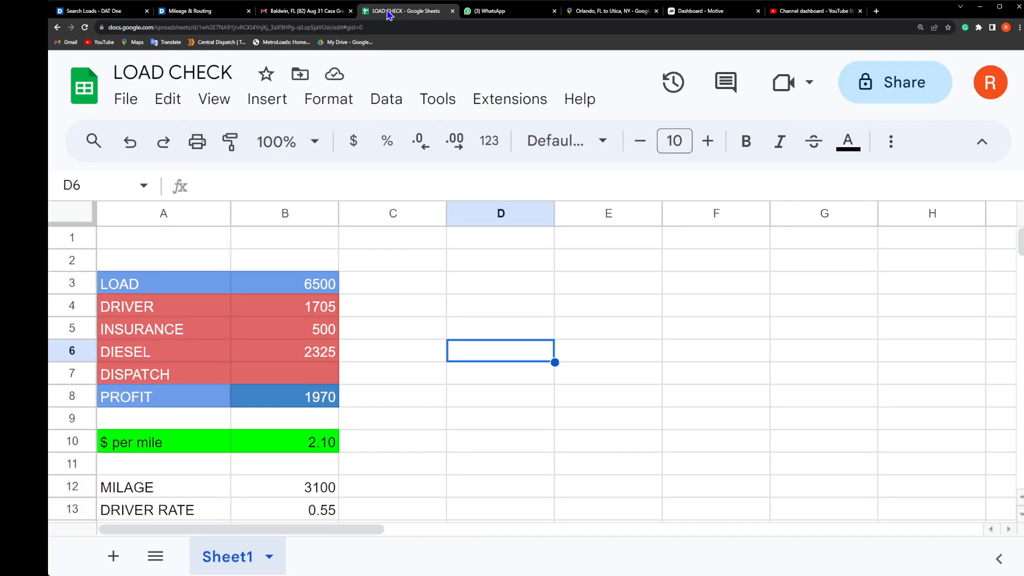
{"action": "left_click", "coordinate": [285, 281]}
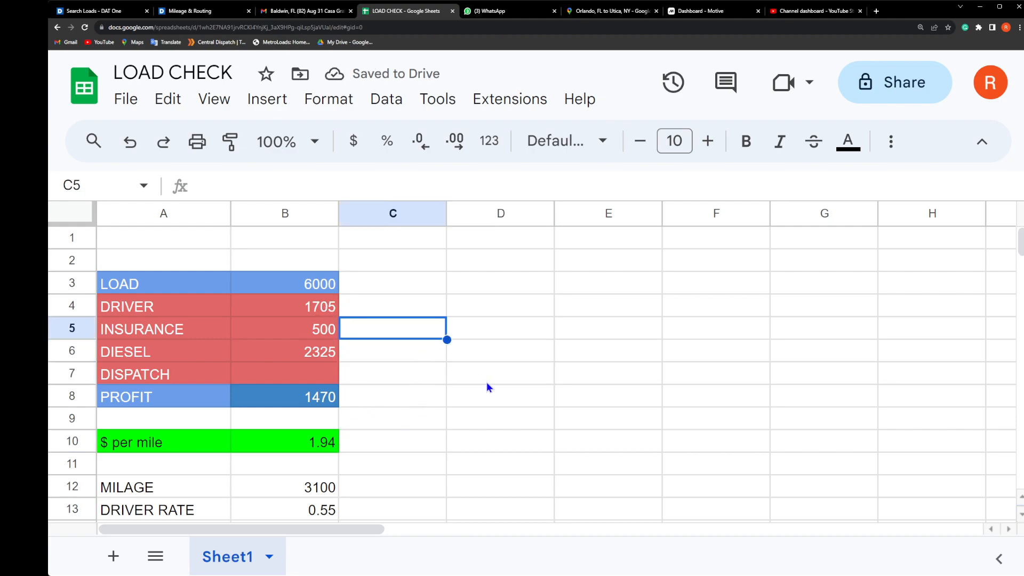
{"action": "left_click", "coordinate": [393, 442]}
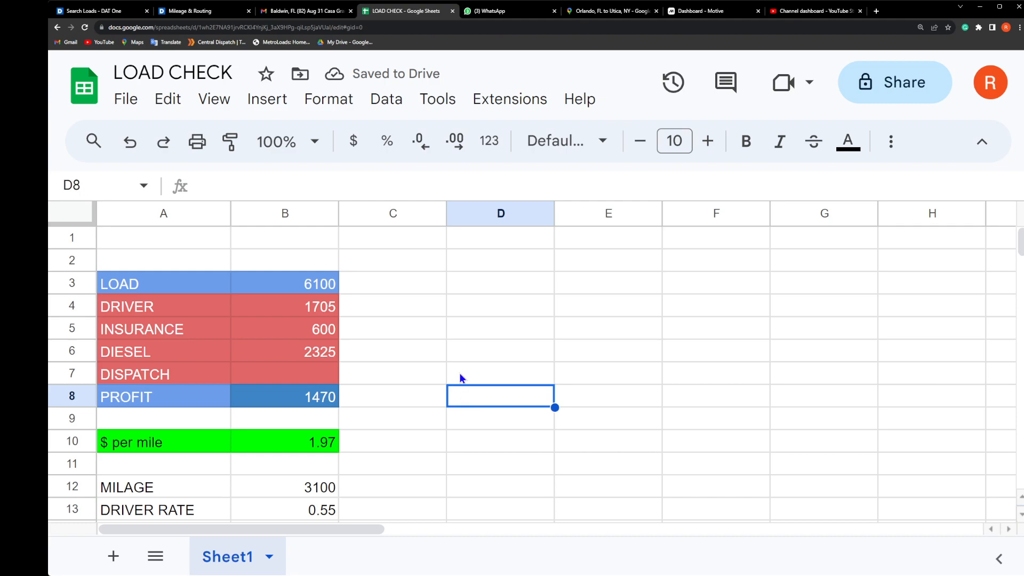
{"action": "left_click", "coordinate": [500, 329]}
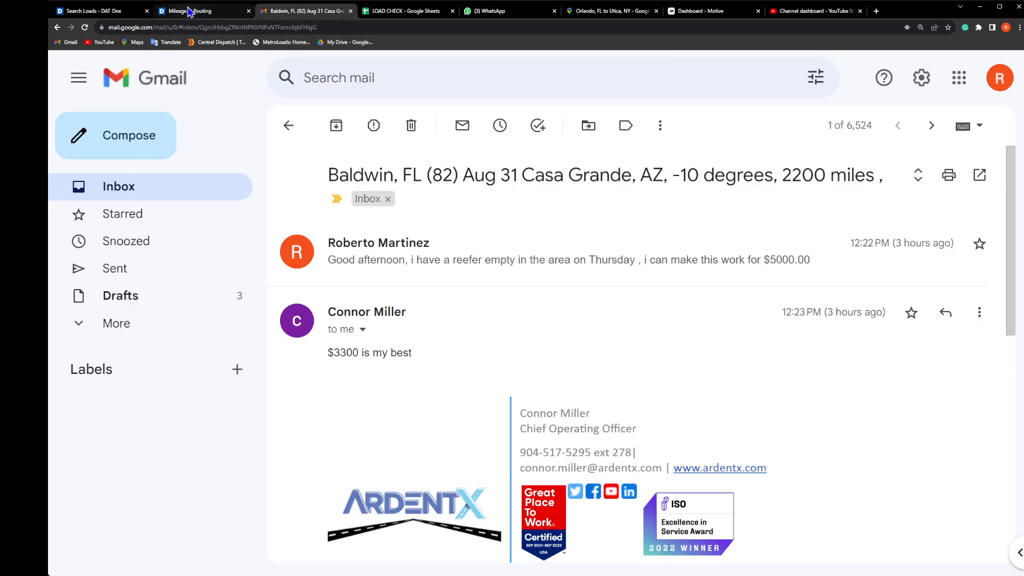
Return to the DAT One Atlanta load search results
{"action": "left_click", "coordinate": [98, 11]}
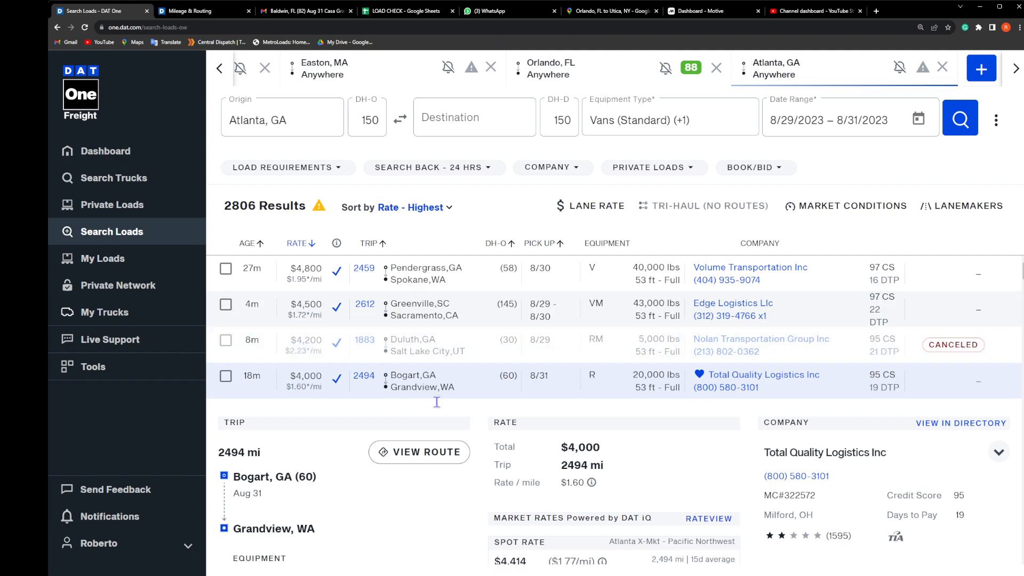
Scroll the results to the Molo Solutions Dalton–Salt Lake City $3,600 load and select its trip text
{"action": "scroll", "scroll_direction": "down", "scroll_amount": 3}
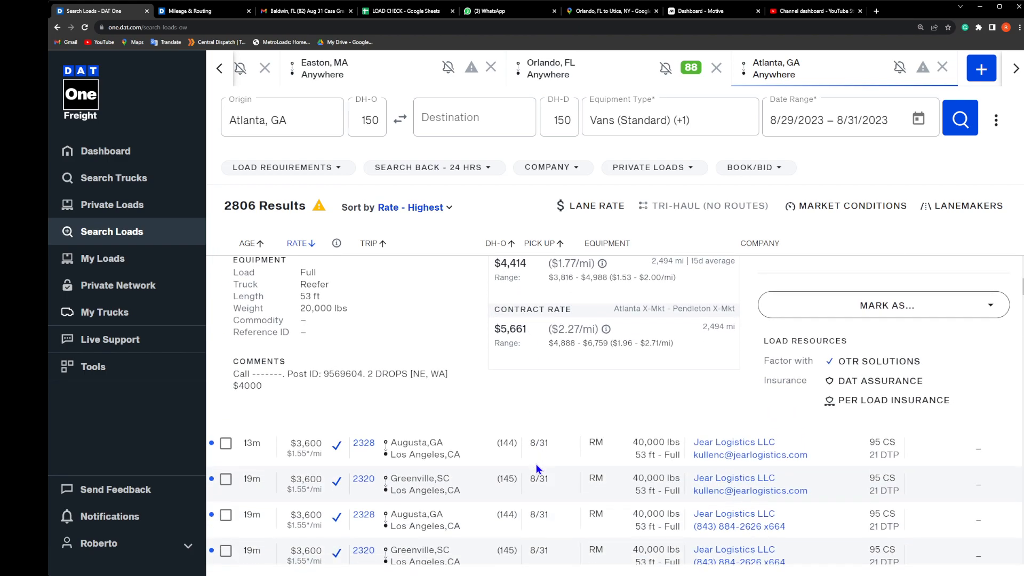
{"action": "scroll", "scroll_direction": "down", "scroll_amount": 3}
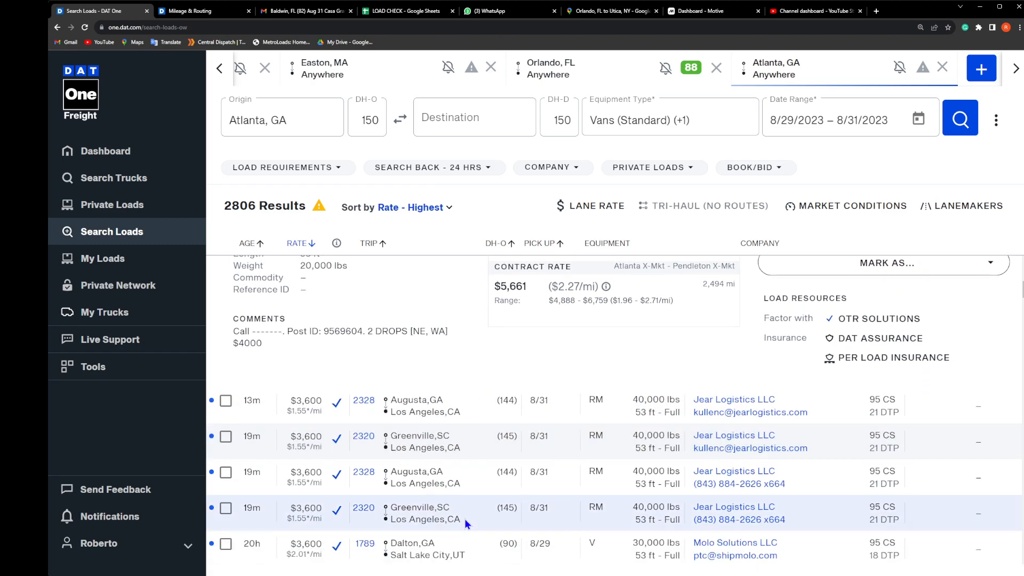
{"action": "scroll", "scroll_direction": "down", "scroll_amount": 3}
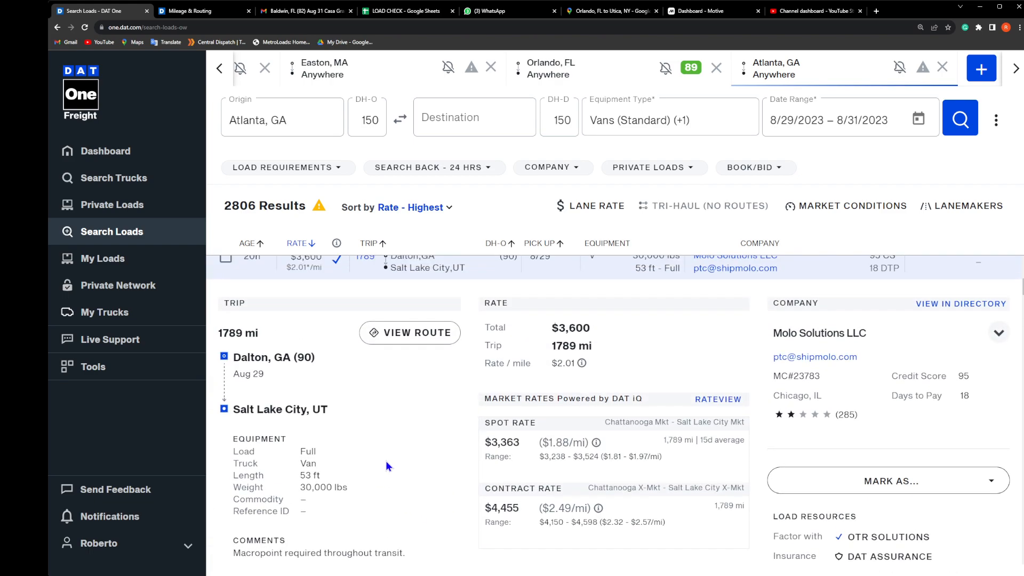
{"action": "scroll", "scroll_direction": "down", "scroll_amount": 3}
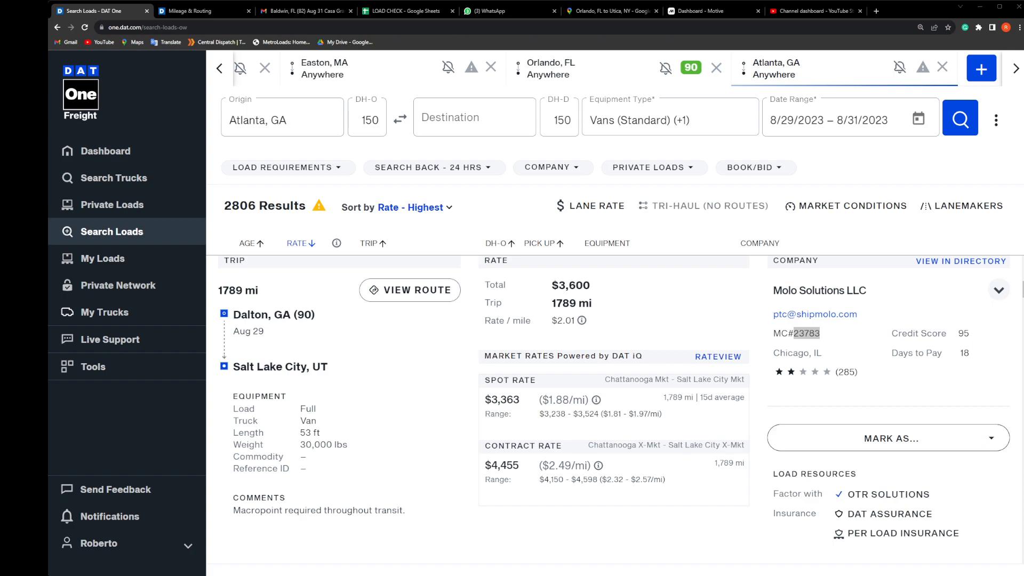
{"action": "mouse_move", "coordinate": [760, 290]}
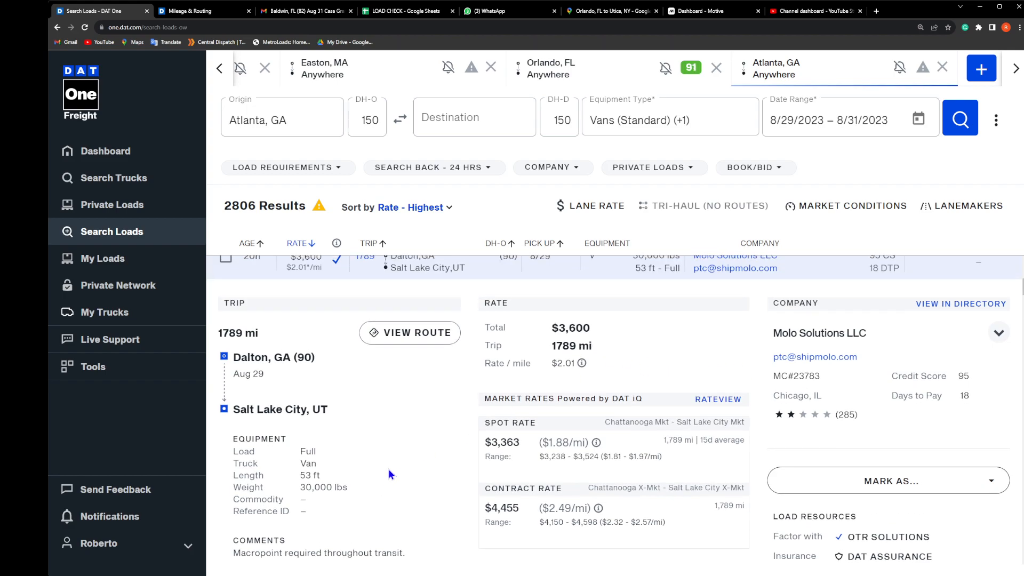
{"action": "scroll", "scroll_direction": "down", "scroll_amount": 3}
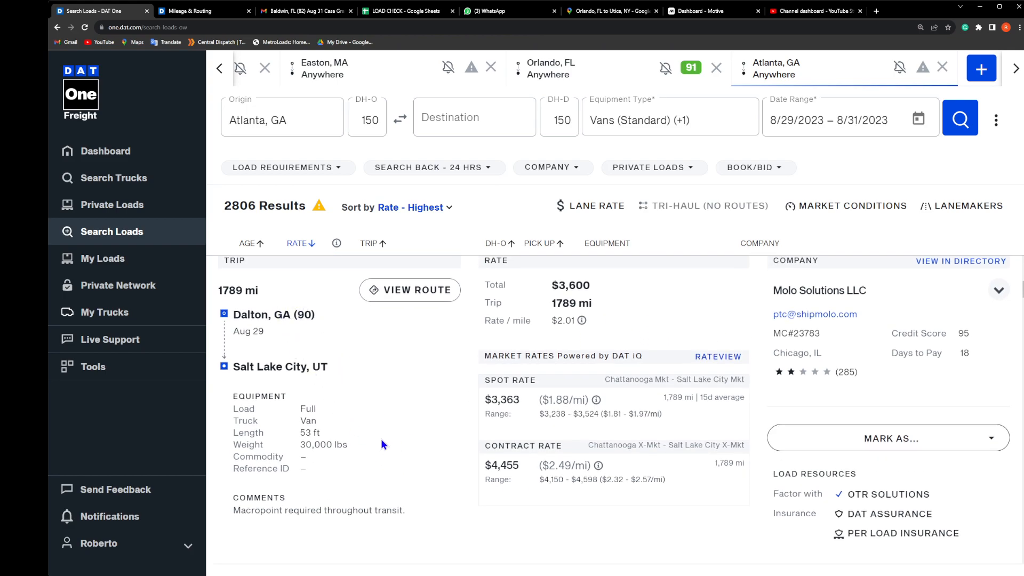
{"action": "left_click_drag", "start_coordinate": [258, 314], "coordinate": [265, 336]}
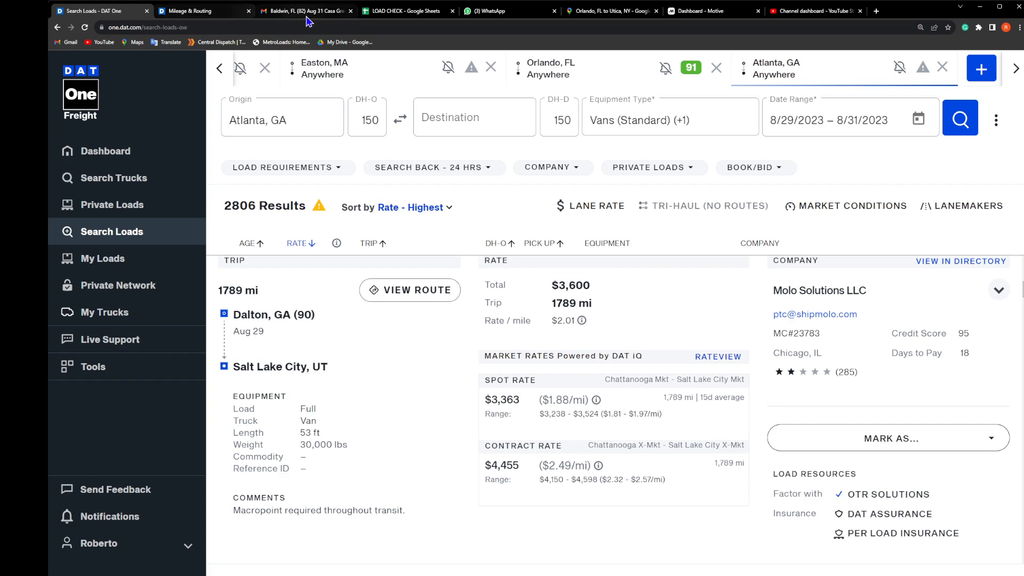
{"action": "left_click", "coordinate": [304, 11]}
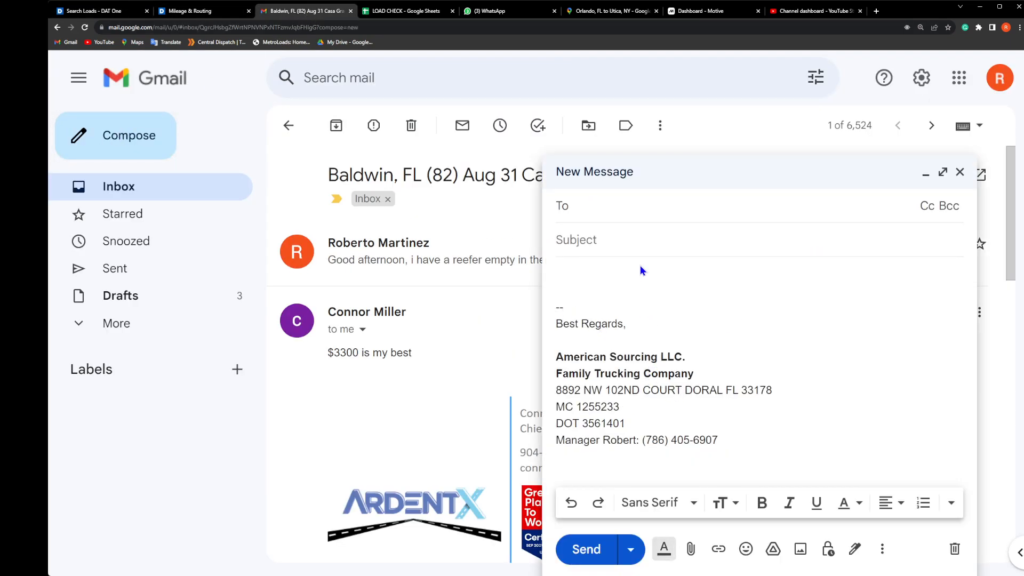
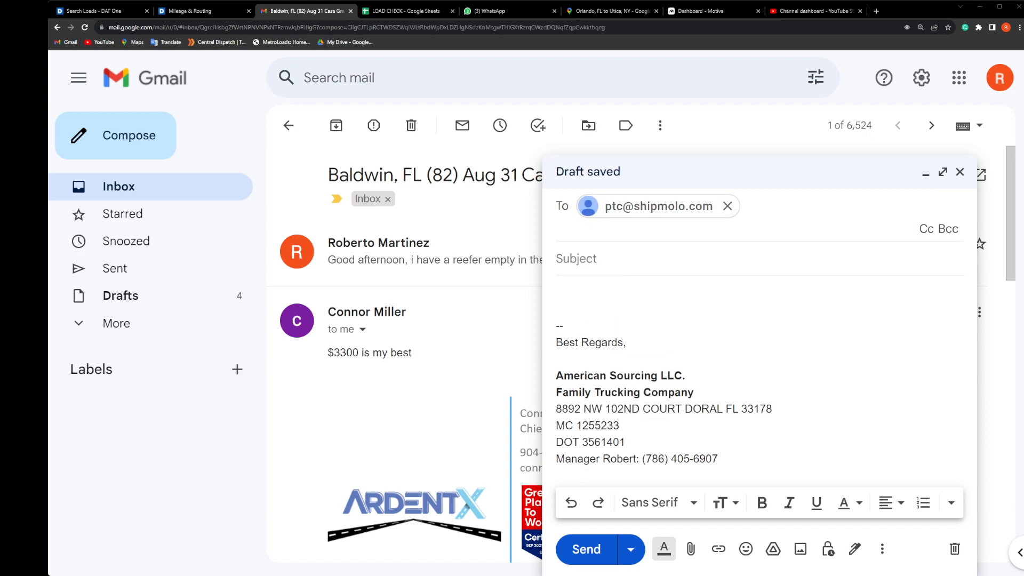
{"action": "left_click", "coordinate": [98, 10]}
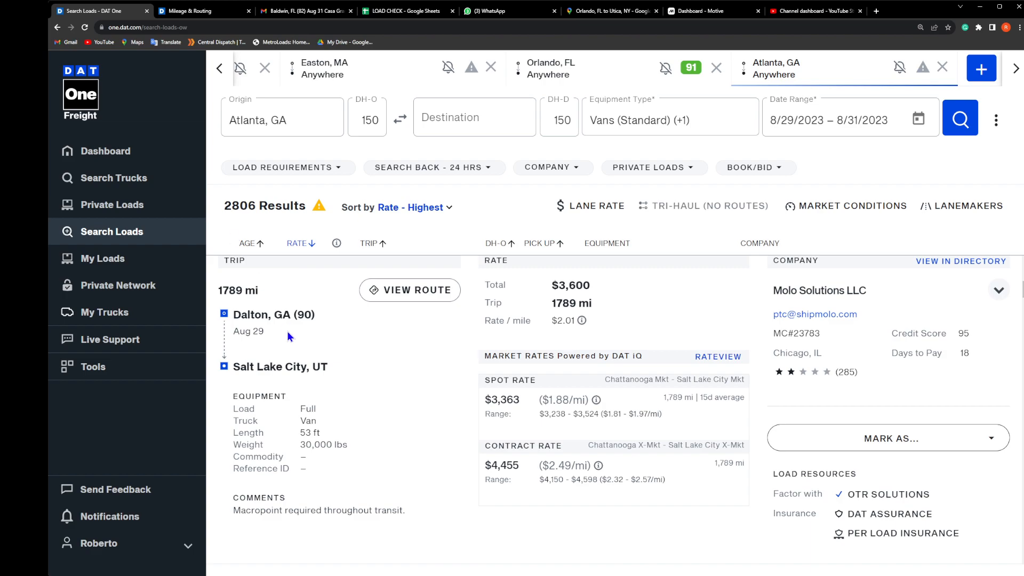
{"action": "mouse_move", "coordinate": [280, 345]}
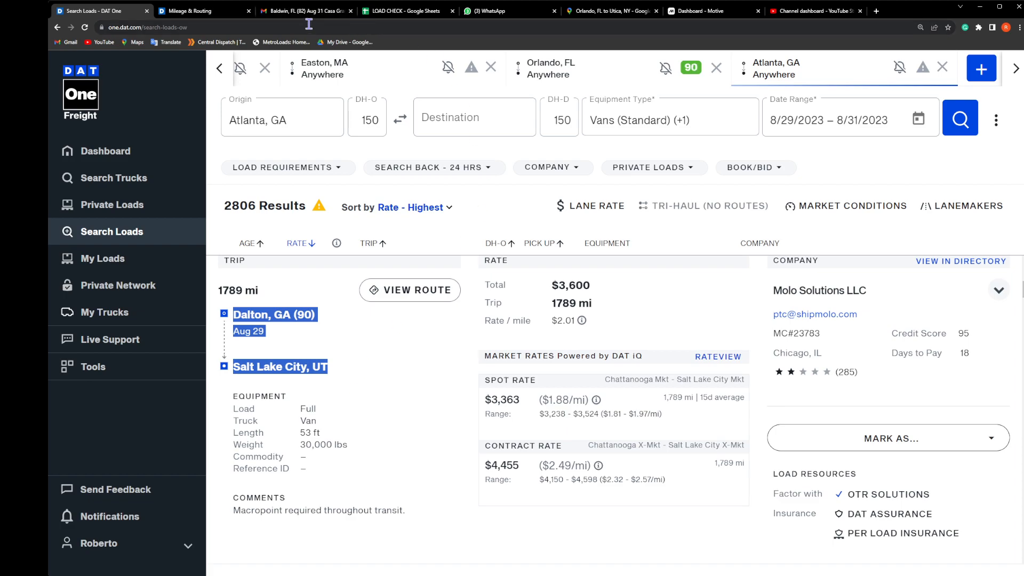
Set the subject to 'Dalton, GA (90) Aug 29 Salt Lake City, UT,' and go to the route planner
{"action": "left_click", "coordinate": [304, 11]}
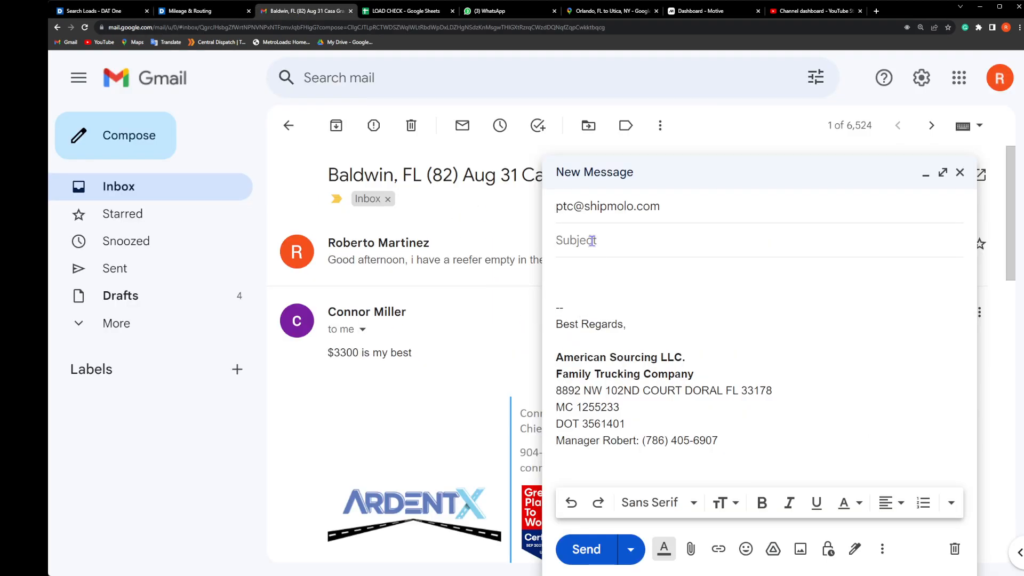
{"action": "type", "text": "Dalton, GA (90) Aug 29 Salt Lake City, UT,"}
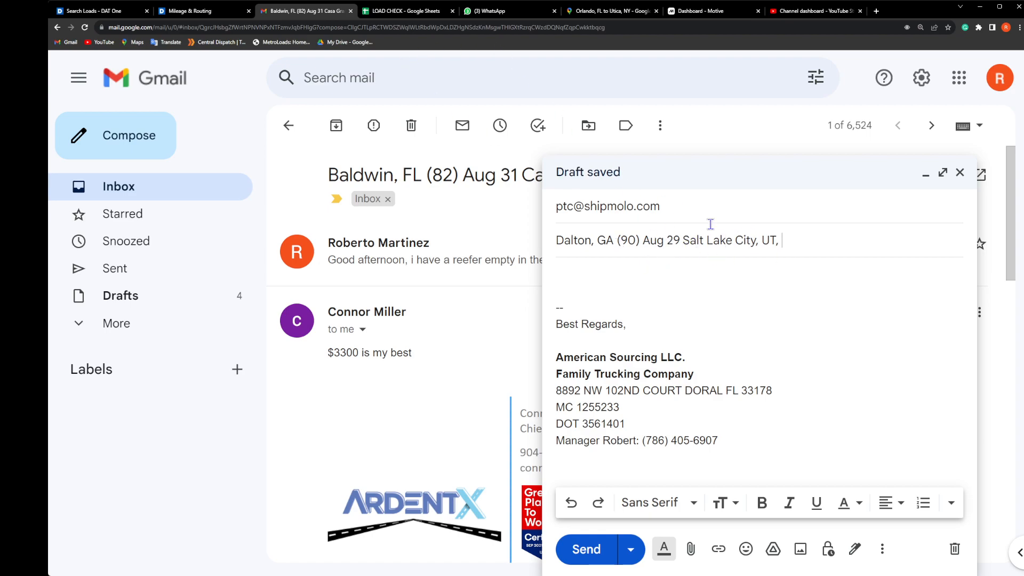
{"action": "left_click", "coordinate": [611, 11]}
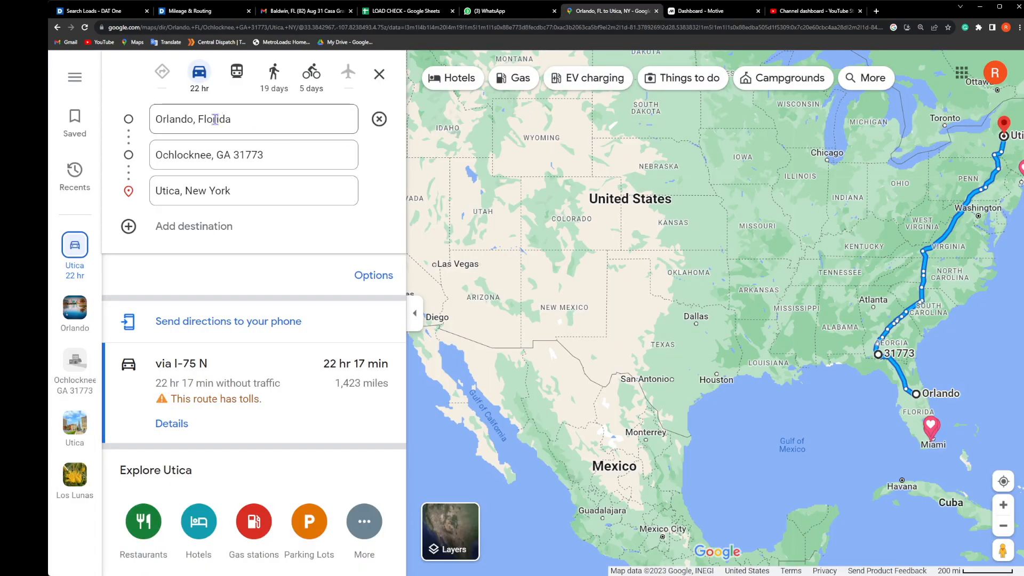
Set the route's starting point to Atlanta, Georgia
{"action": "type", "text": "atlanta g"}
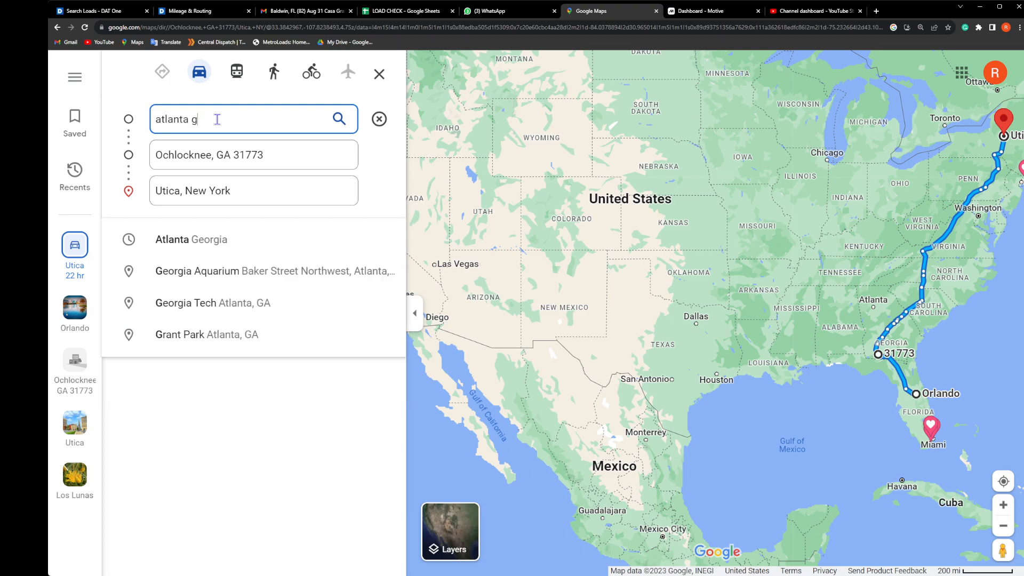
{"action": "left_click", "coordinate": [191, 239]}
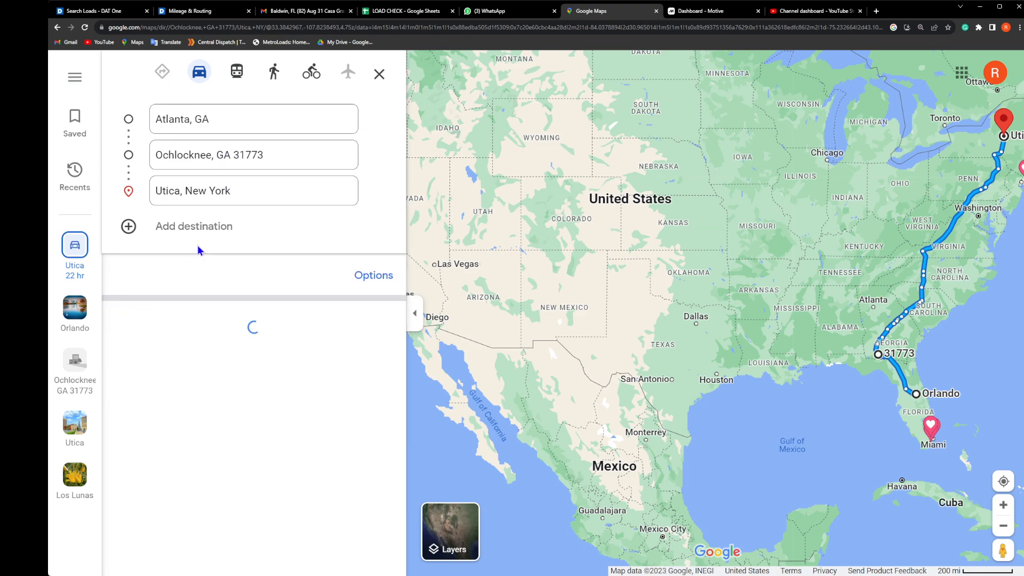
{"action": "left_click", "coordinate": [98, 11]}
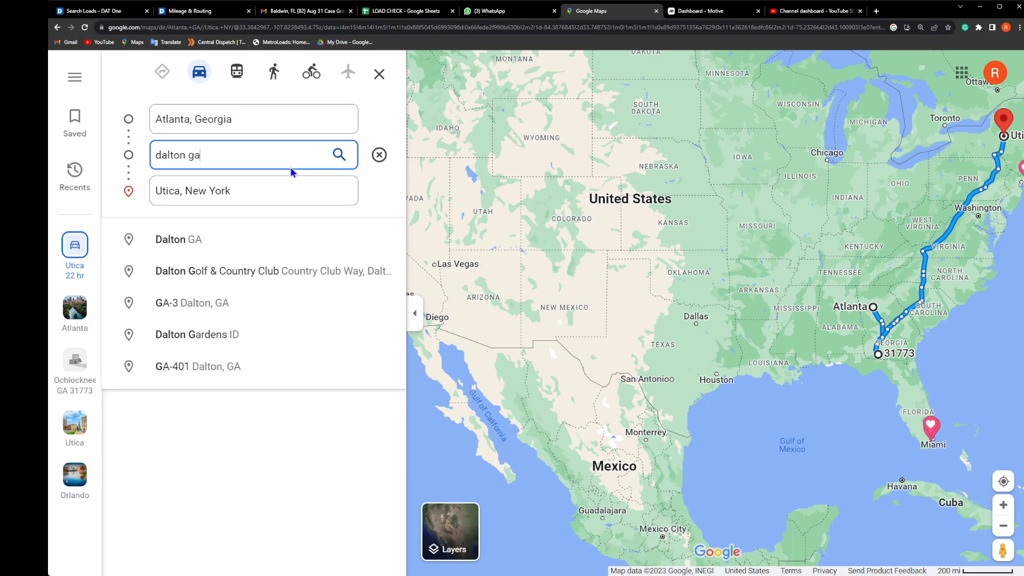
Make Dalton, Georgia the middle stop and Salt Lake City, Utah the destination: 27 hours, 1,880 miles
{"action": "left_click", "coordinate": [95, 10]}
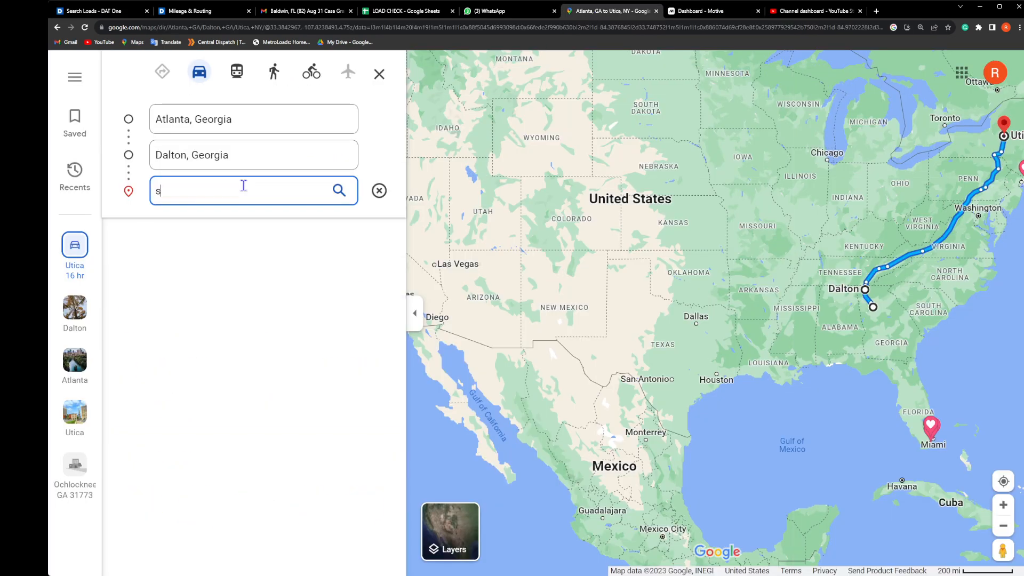
{"action": "type", "text": "alt lake city"}
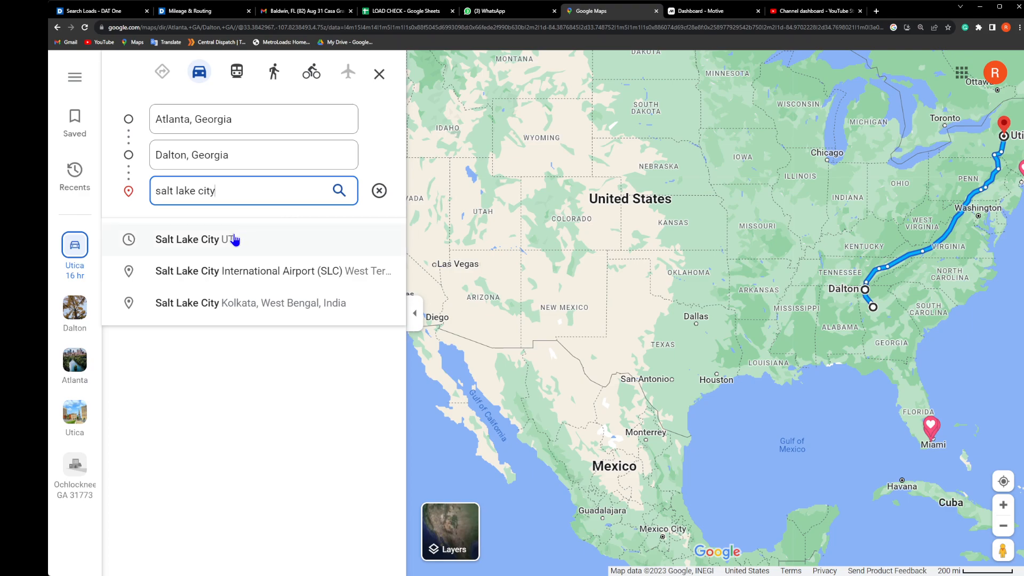
{"action": "left_click", "coordinate": [194, 239]}
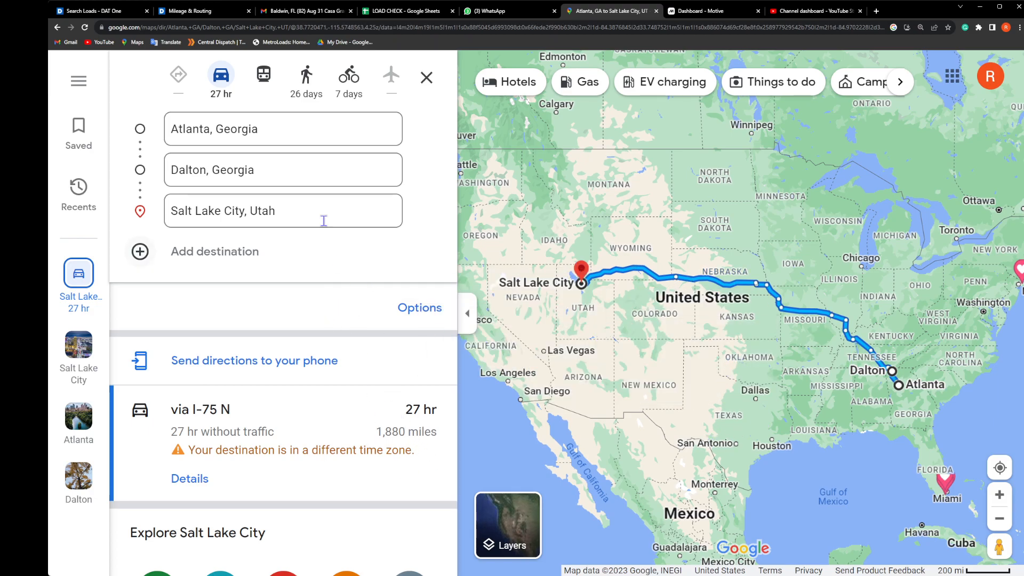
Set the LOAD CHECK mileage to 1950 and recheck the Molo load and routing
{"action": "left_click", "coordinate": [407, 11]}
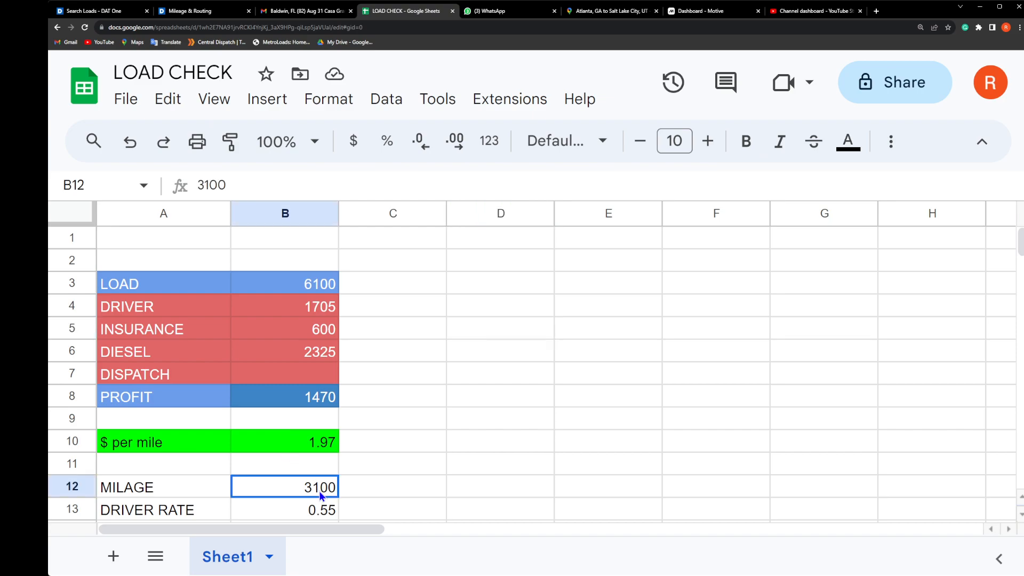
{"action": "type", "text": "1950"}
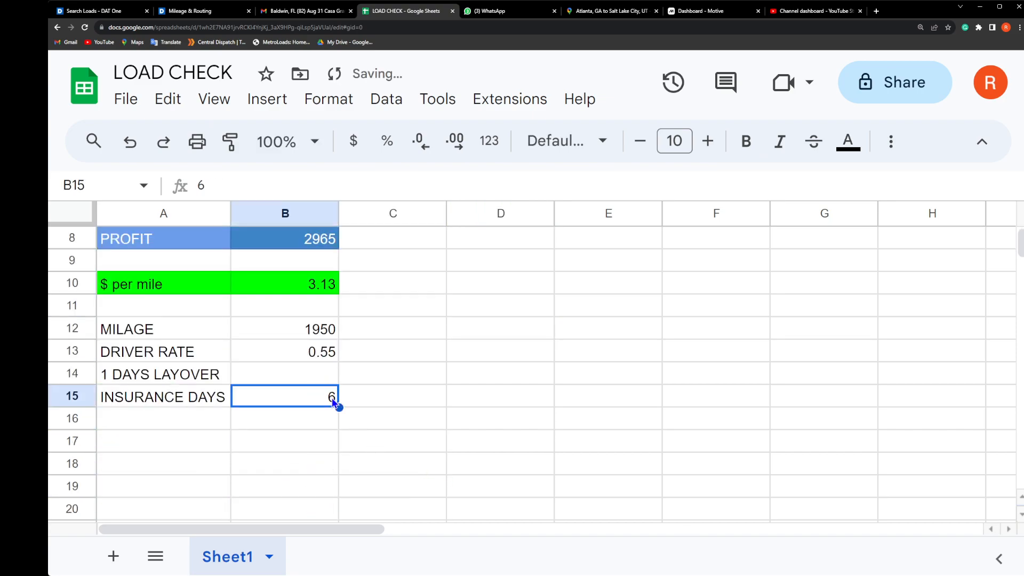
{"action": "type", "text": "4"}
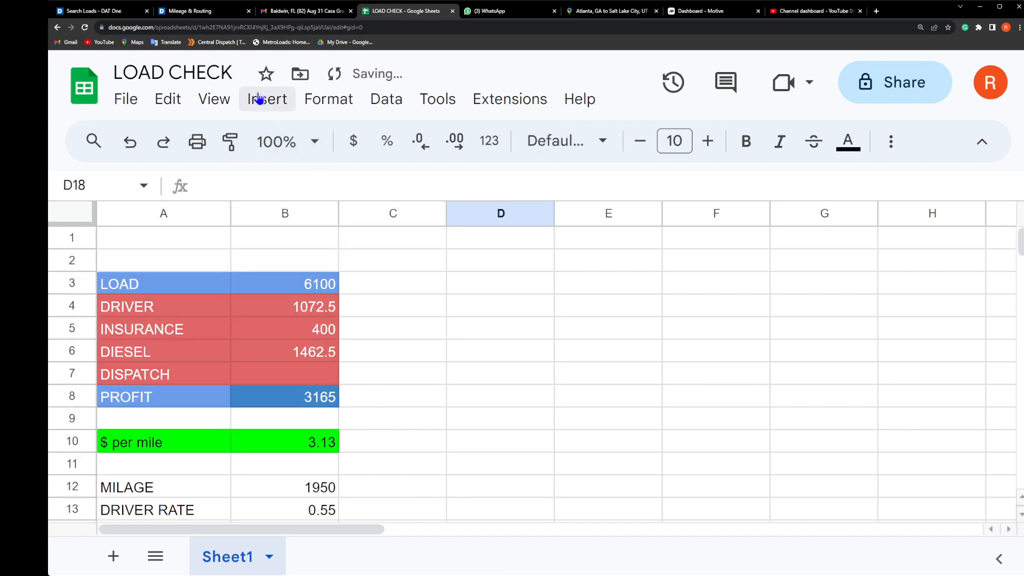
{"action": "left_click", "coordinate": [98, 11]}
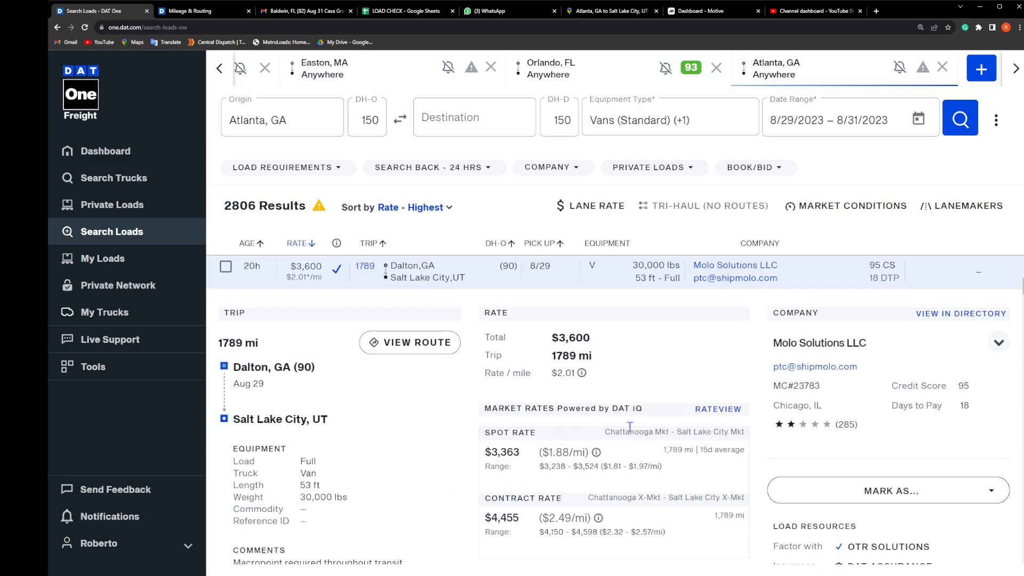
{"action": "left_click", "coordinate": [199, 10]}
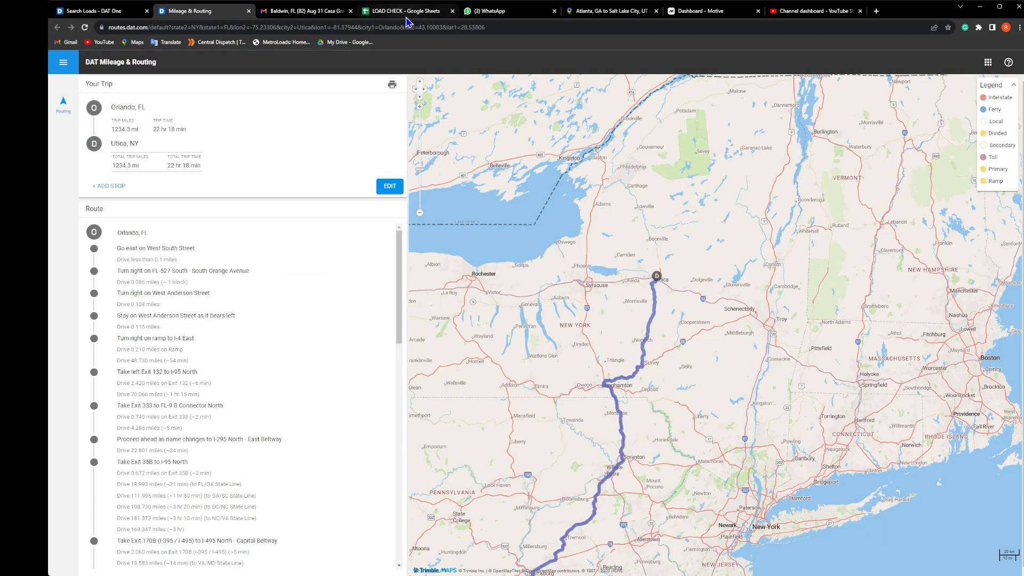
Set the load value to 4200, giving profit 1265 and 2.15 dollars per mile
{"action": "left_click", "coordinate": [406, 11]}
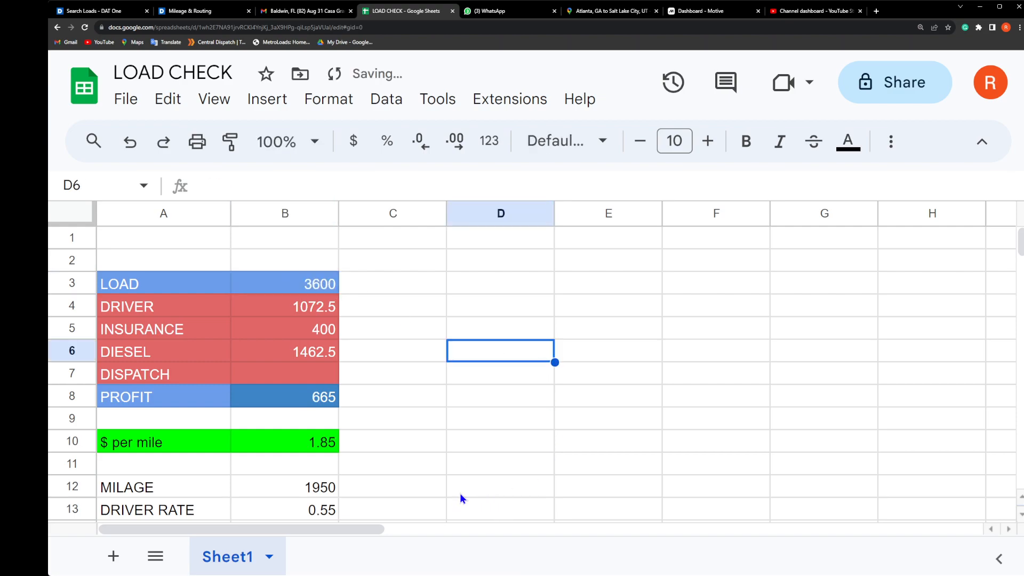
{"action": "scroll", "scroll_direction": "down", "scroll_amount": 3}
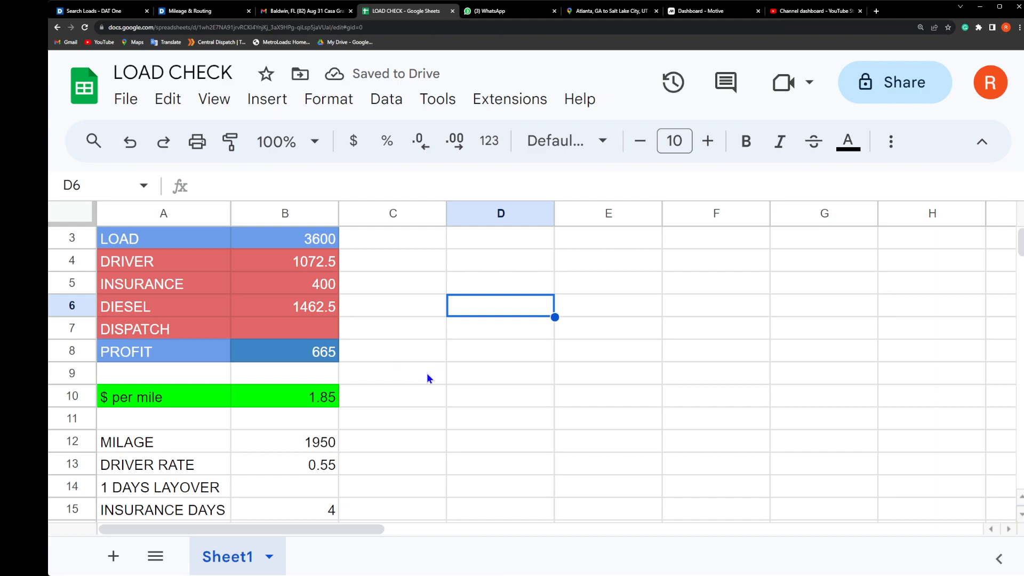
{"action": "mouse_move", "coordinate": [332, 405]}
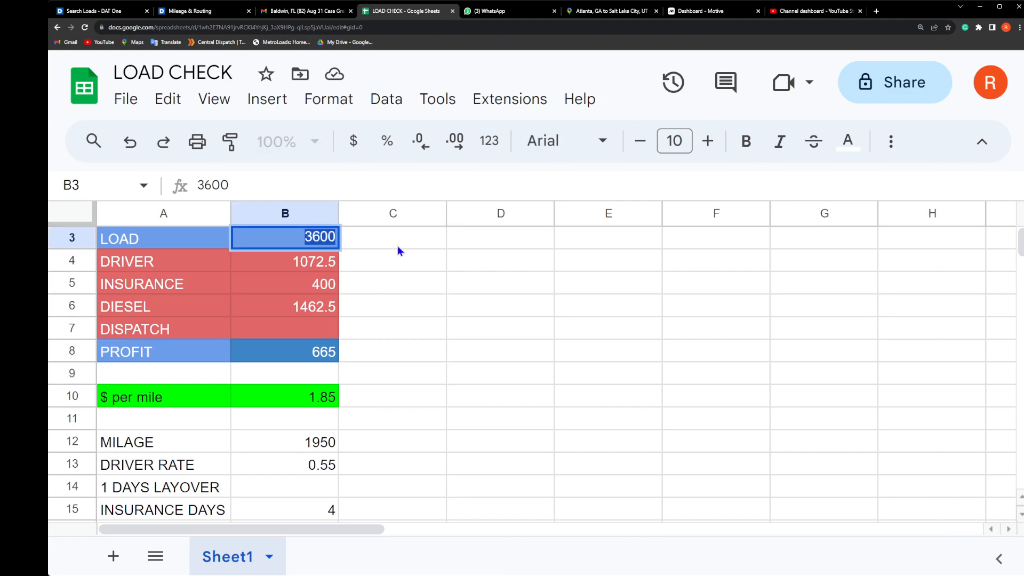
{"action": "type", "text": "4200"}
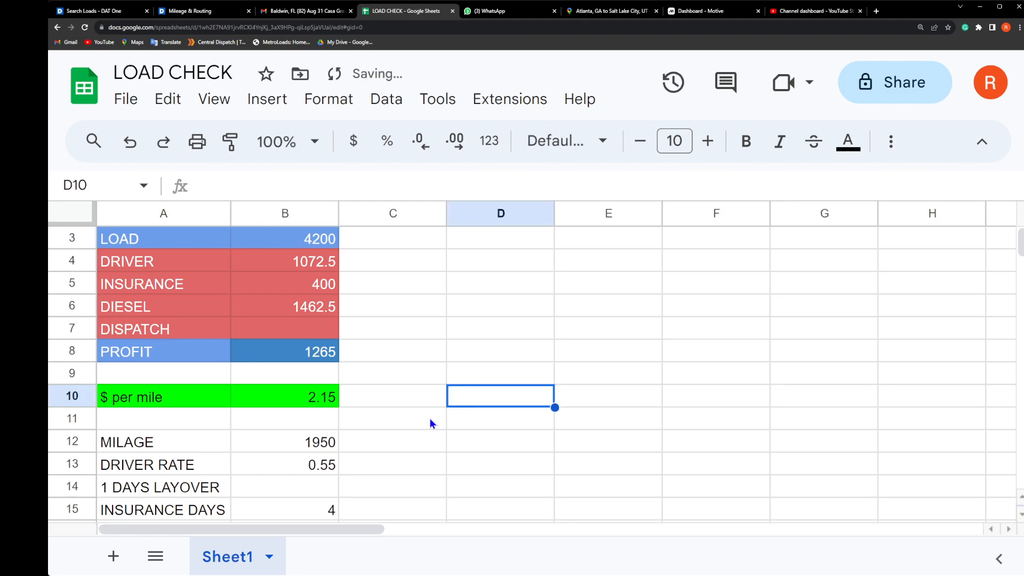
{"action": "left_click", "coordinate": [393, 397]}
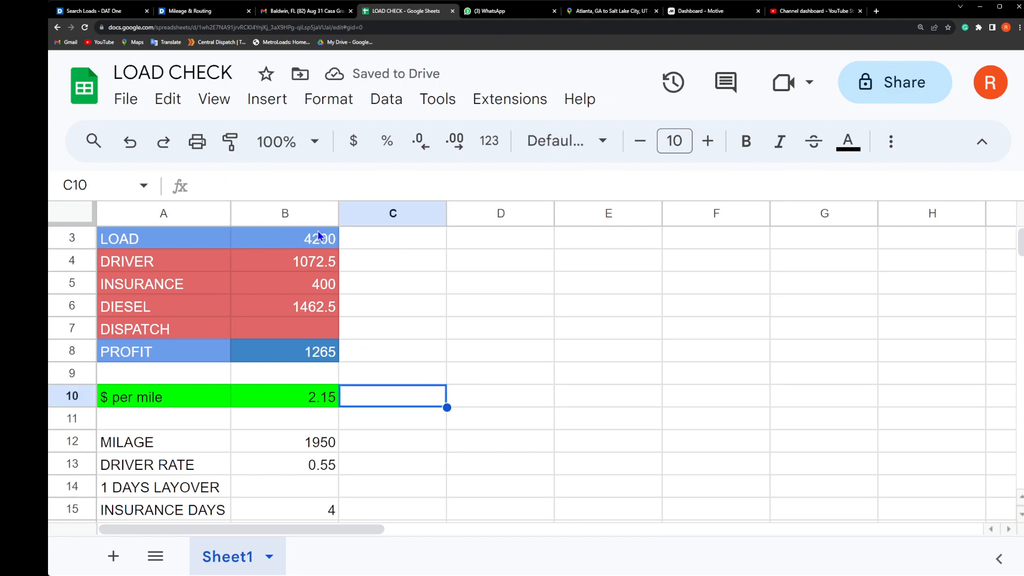
{"action": "left_click", "coordinate": [392, 442]}
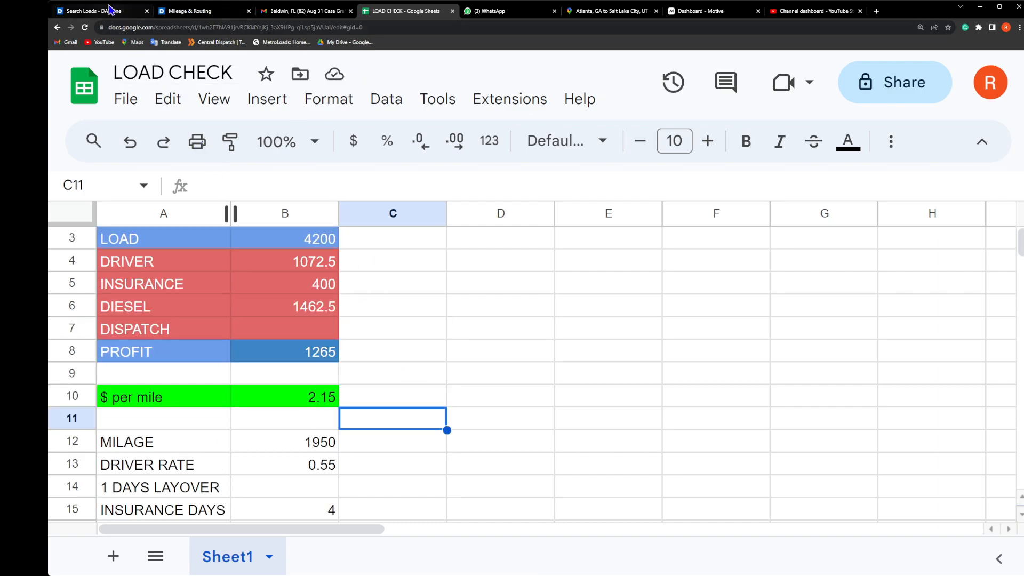
Review the Molo Solutions $3,600 load details, then return to the broker email draft
{"action": "left_click", "coordinate": [92, 11]}
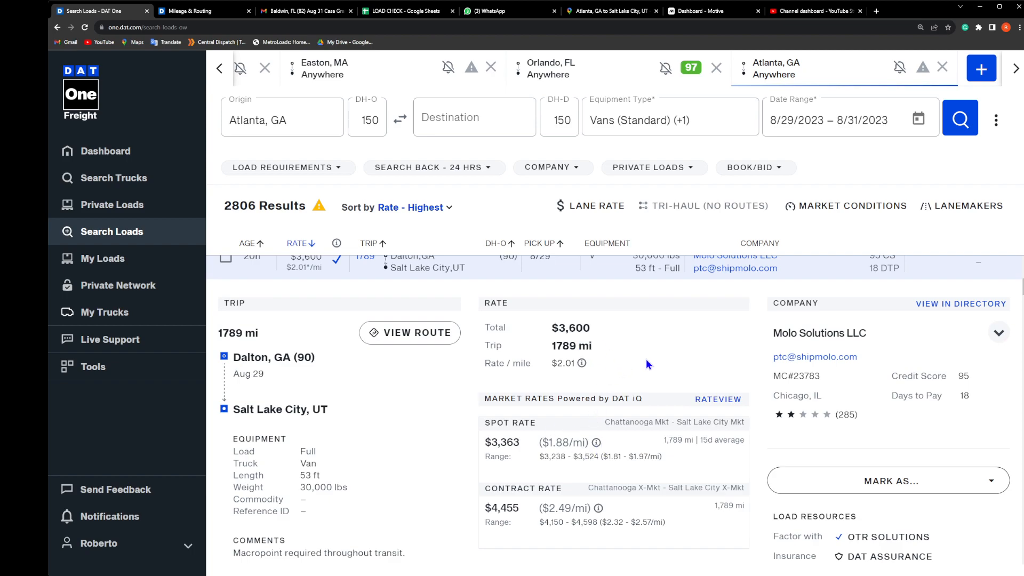
{"action": "mouse_move", "coordinate": [691, 386]}
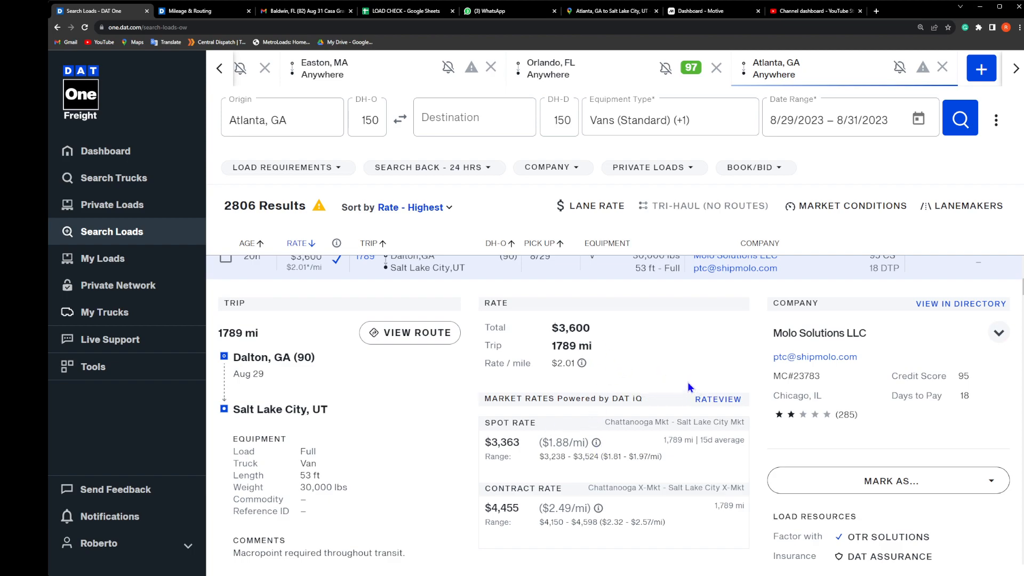
{"action": "mouse_move", "coordinate": [638, 390]}
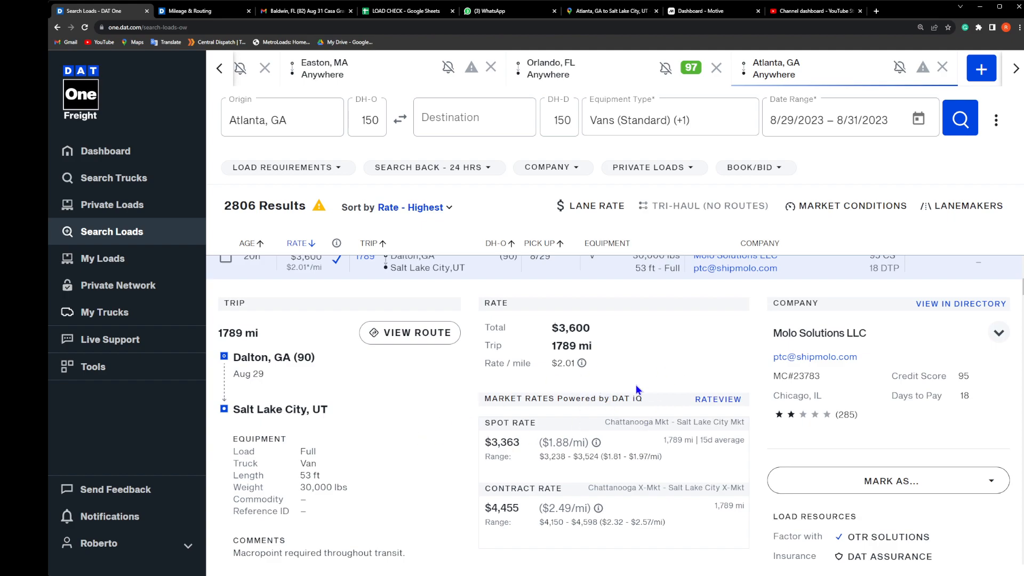
{"action": "mouse_move", "coordinate": [668, 362]}
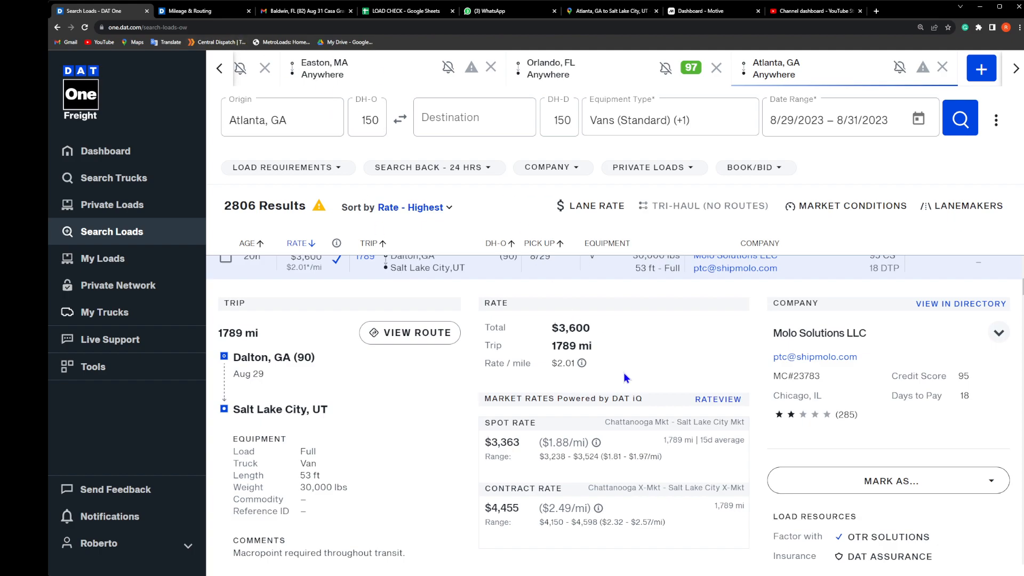
{"action": "left_click", "coordinate": [406, 11]}
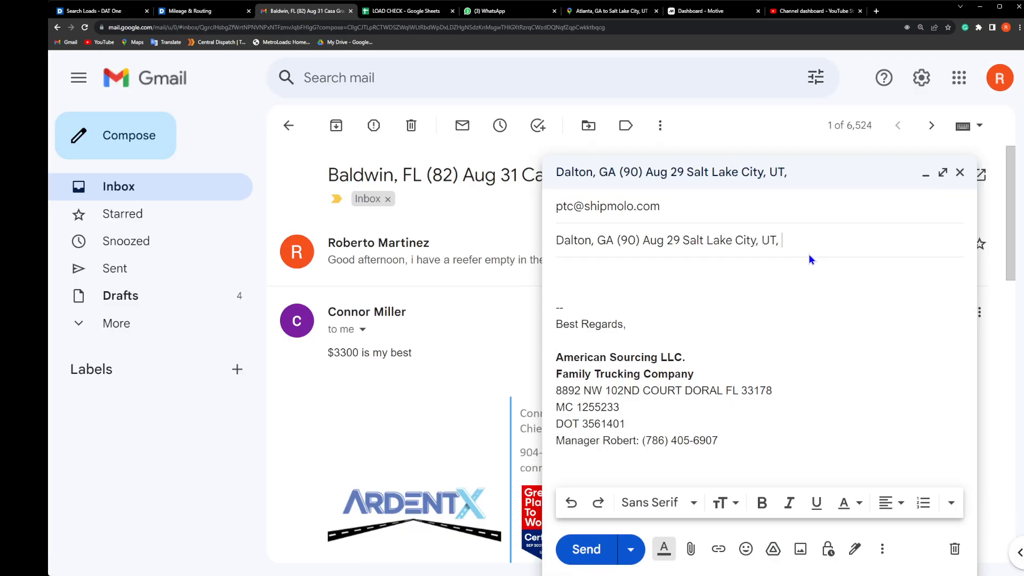
Write the intro: Roberto from American So OT, MC 1255233, interested in the load
{"action": "type", "text": "1950 miles"}
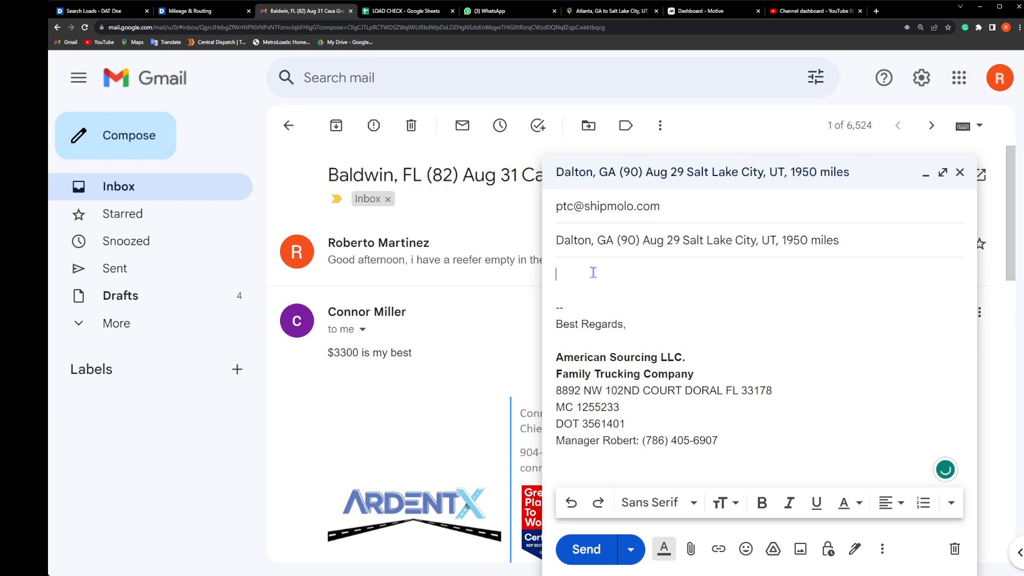
{"action": "type", "text": "Good afternoon ,"}
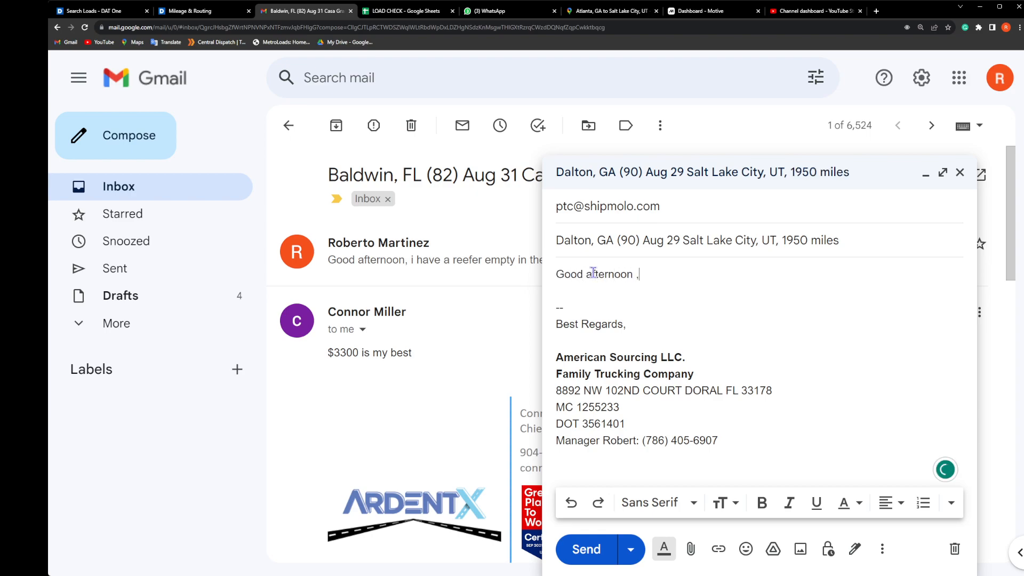
{"action": "type", "text": "my name"}
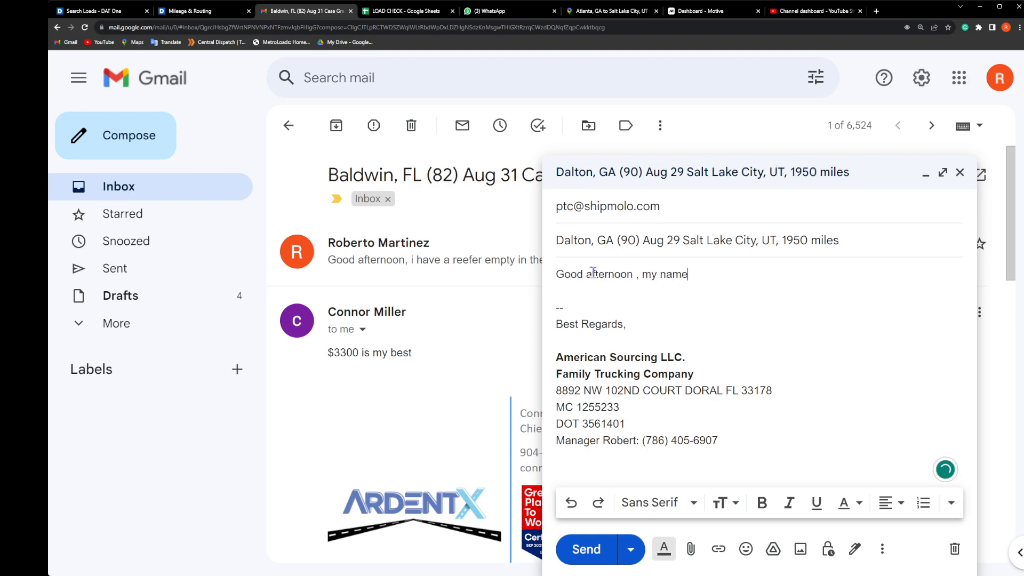
{"action": "type", "text": "is Roberto"}
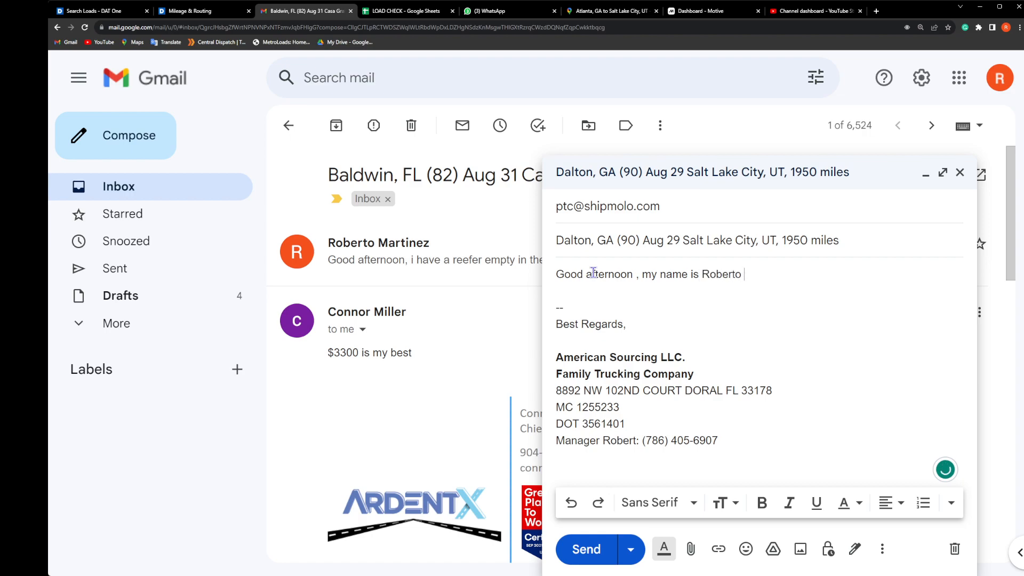
{"action": "type", "text": "from American Sourcing LLC , D"}
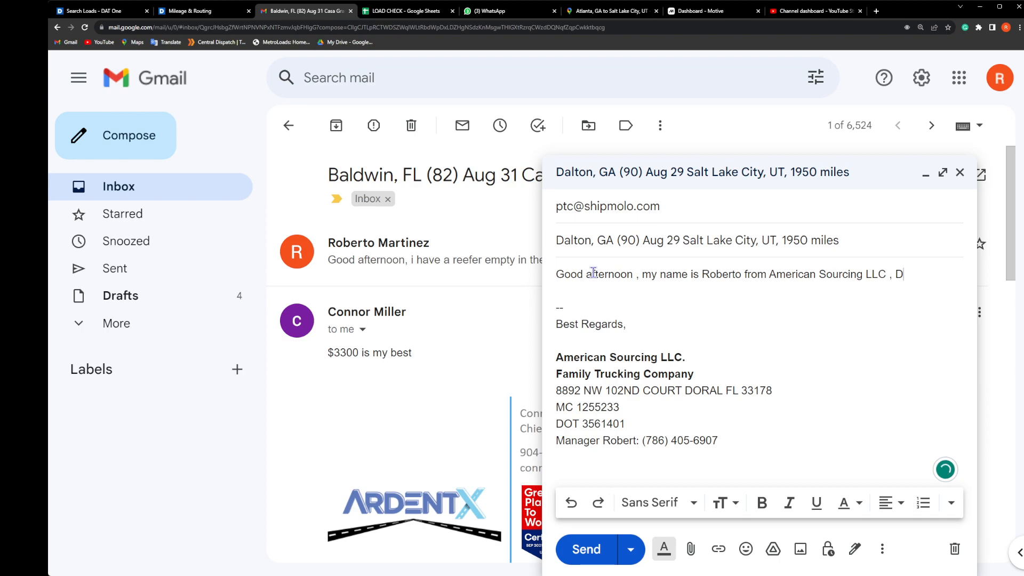
{"action": "type", "text": "OT"}
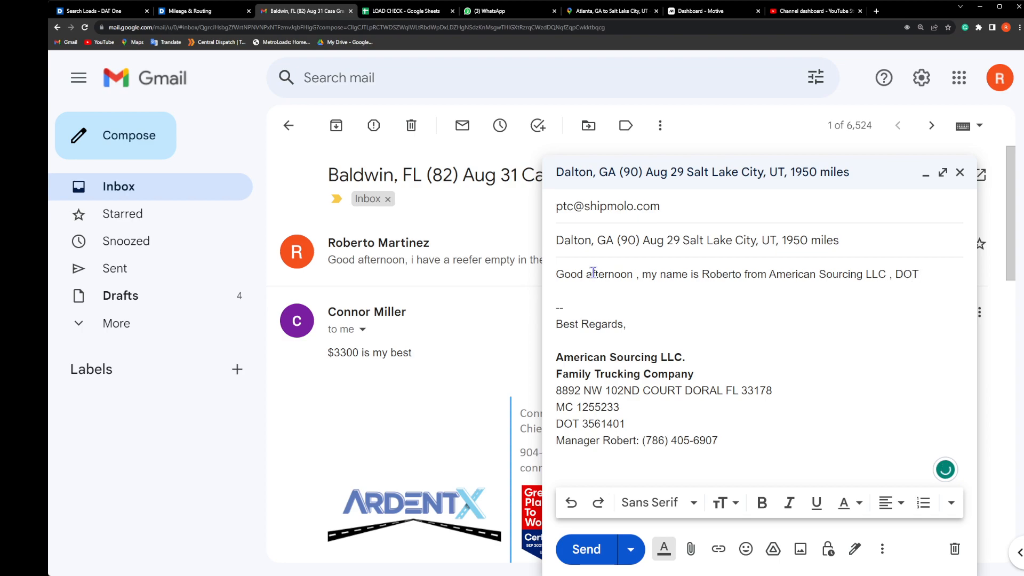
{"action": "type", "text": "MC"}
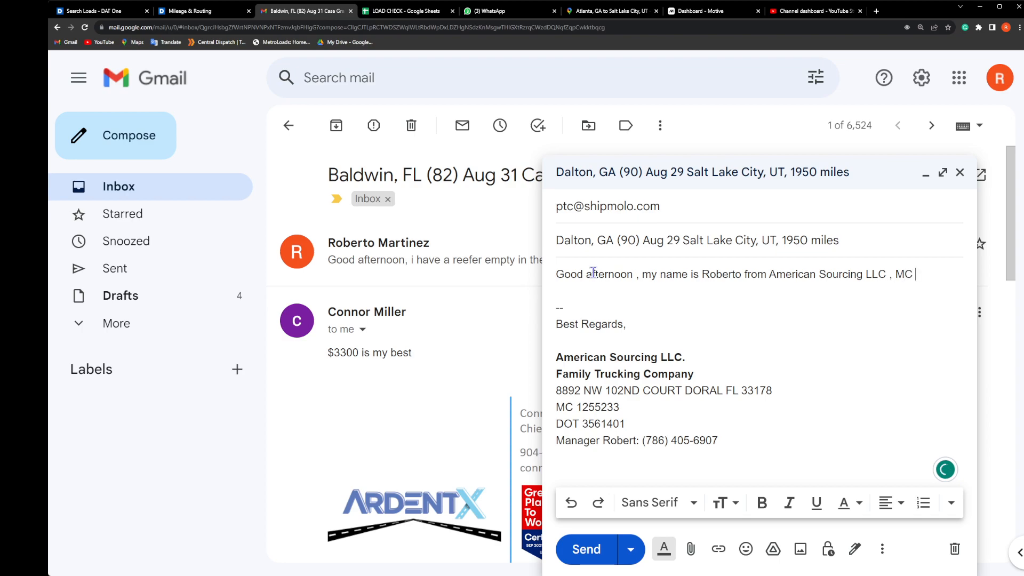
{"action": "type", "text": "1255233"}
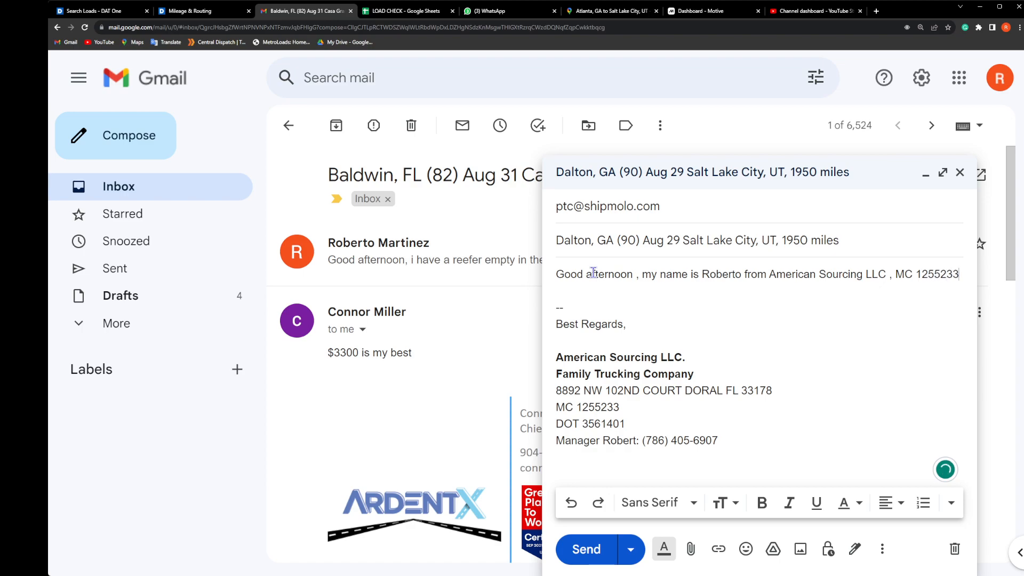
{"action": "type", "text": ", i am intere"}
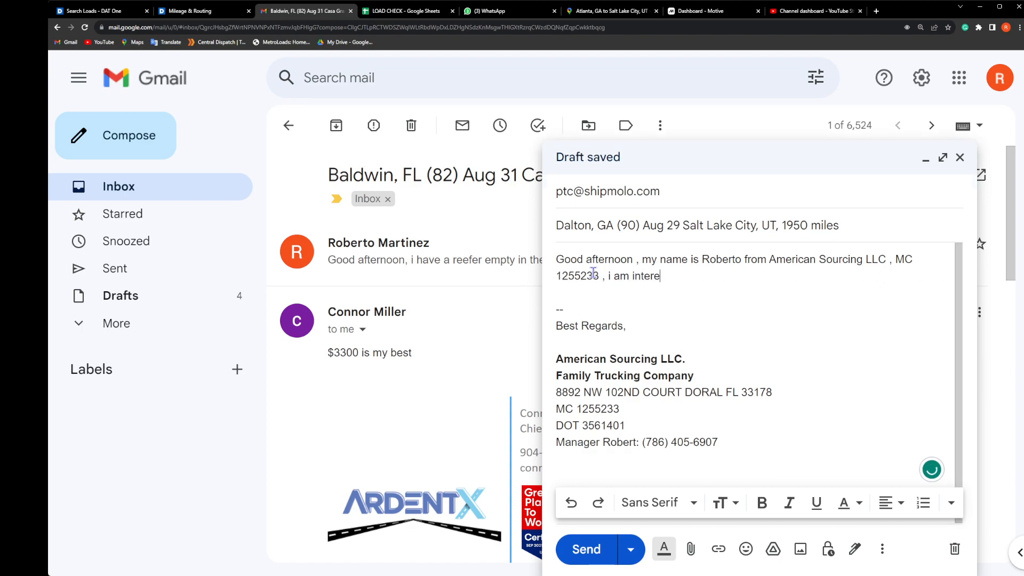
{"action": "type", "text": "sted in your load"}
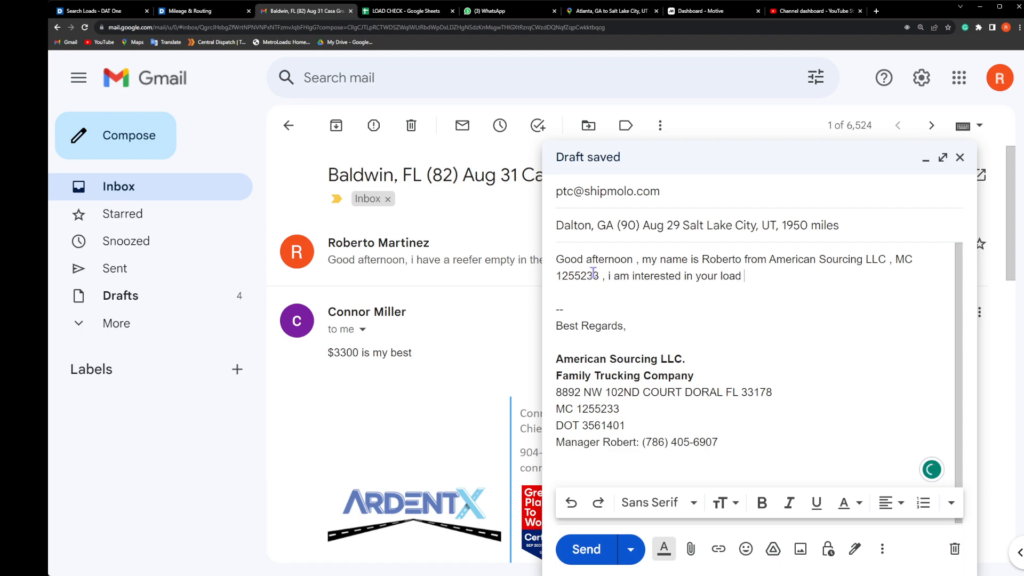
{"action": "type", "text": ","}
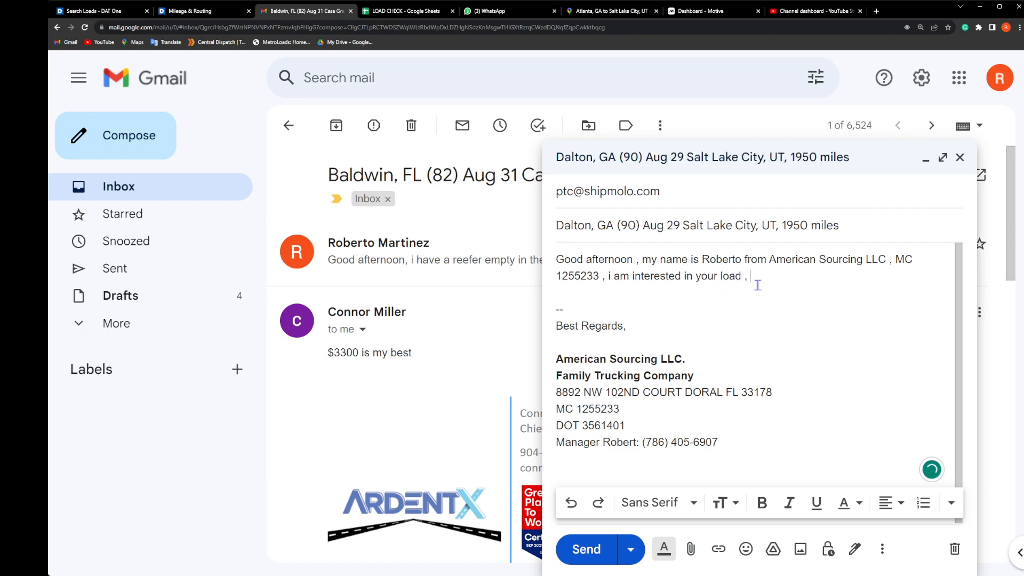
{"action": "type", "text": "but"}
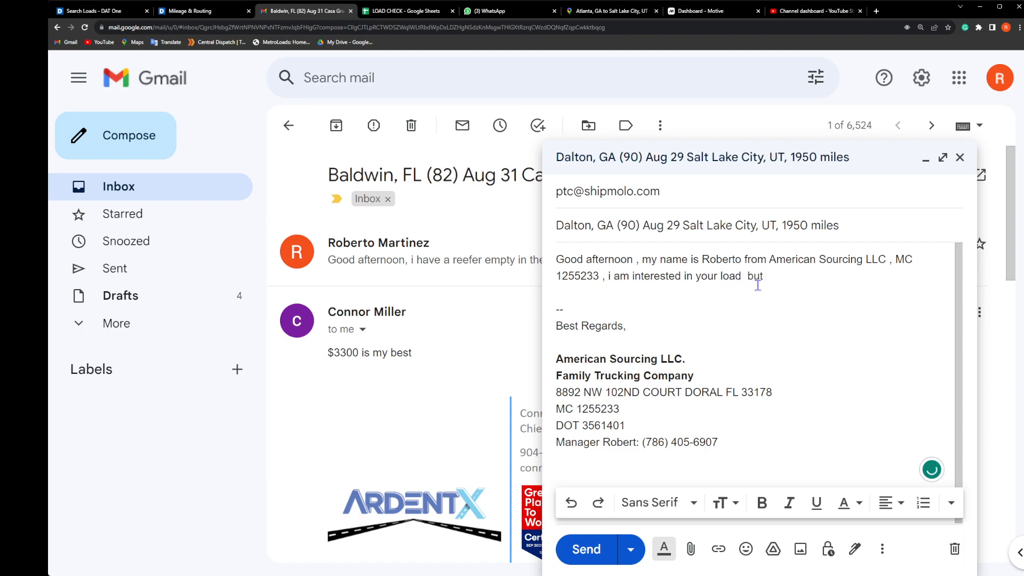
Ask whether the load can be picked up by a reefer unit, noting they are empty now
{"action": "left_click", "coordinate": [98, 11]}
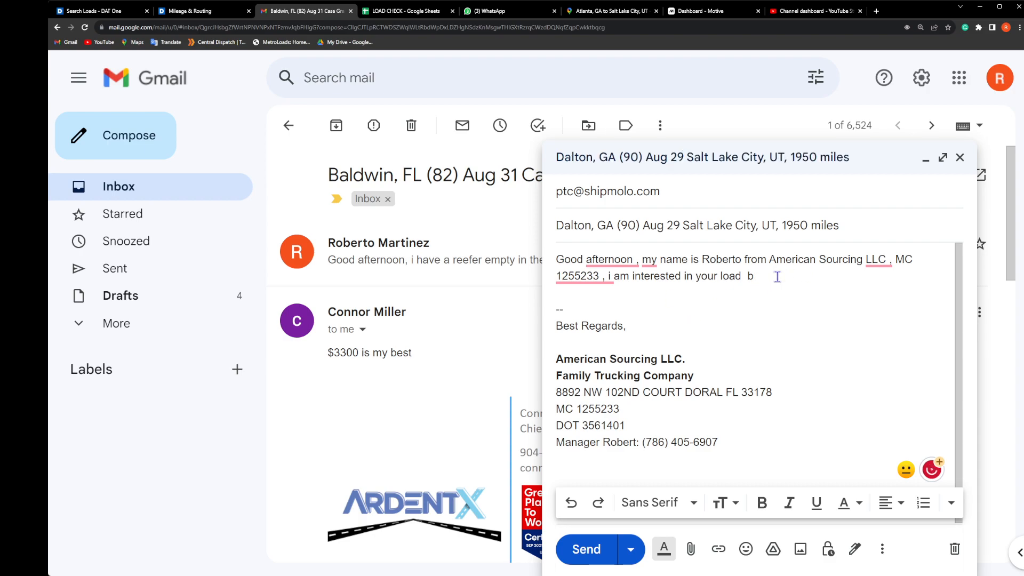
{"action": "key", "text": "Backspace"}
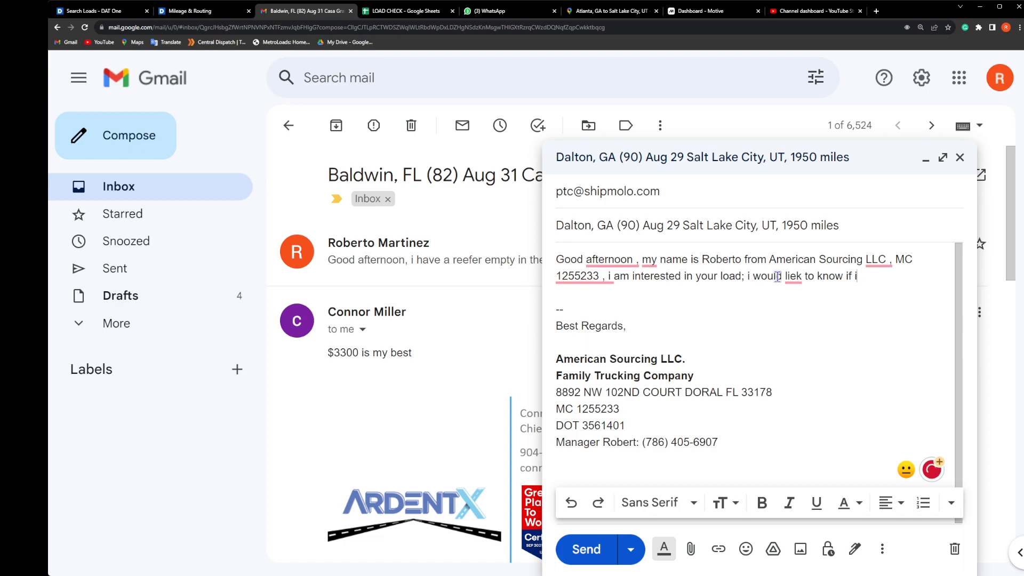
{"action": "type", "text": "t can be p"}
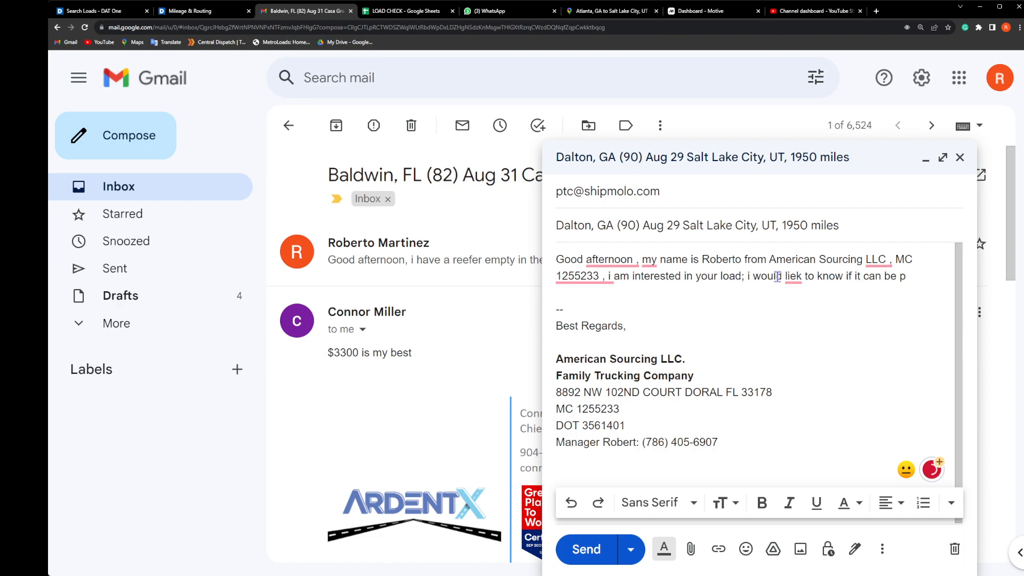
{"action": "type", "text": "ick upo"}
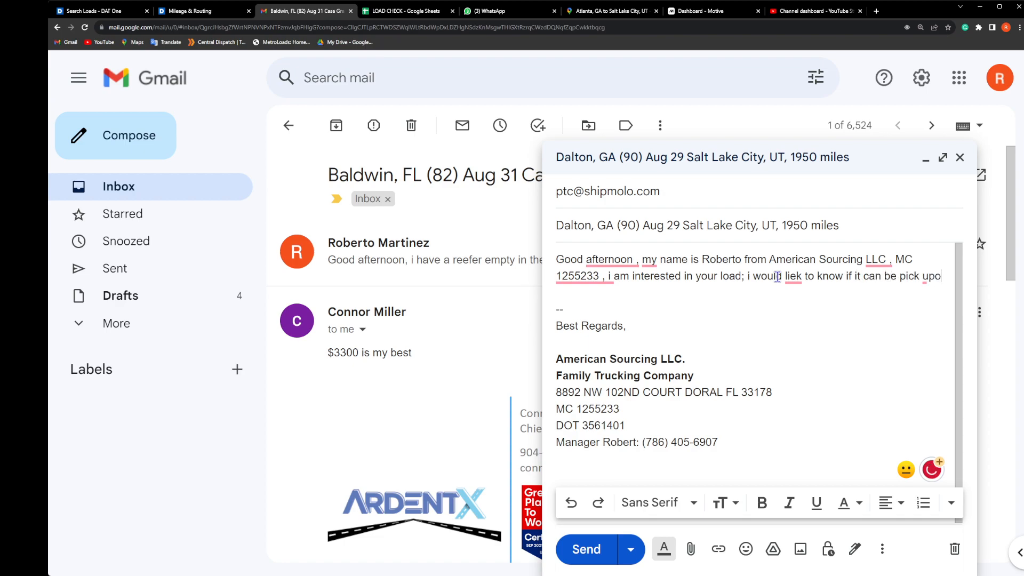
{"action": "type", "text": "by a ref"}
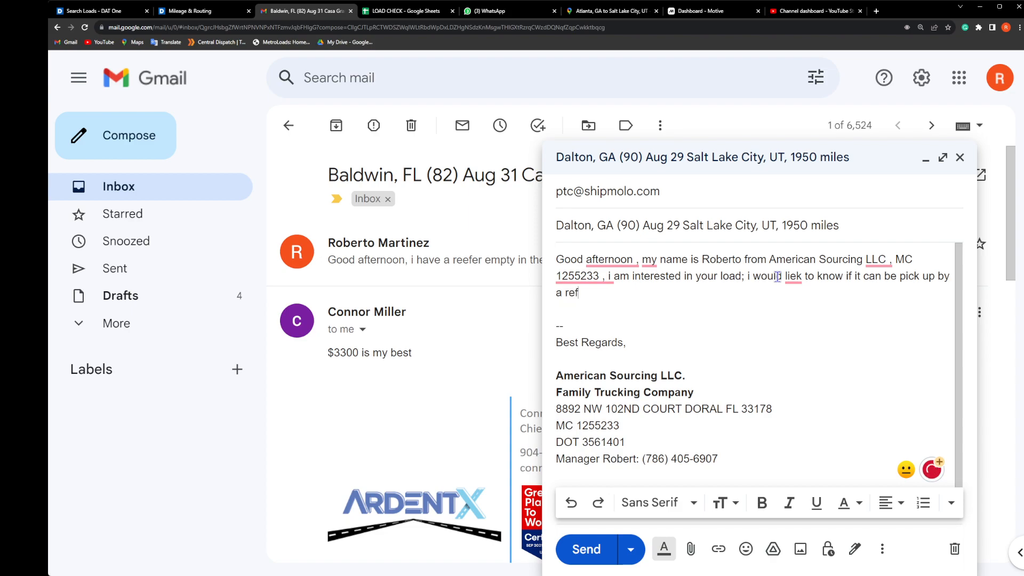
{"action": "type", "text": "eefer unit >?"}
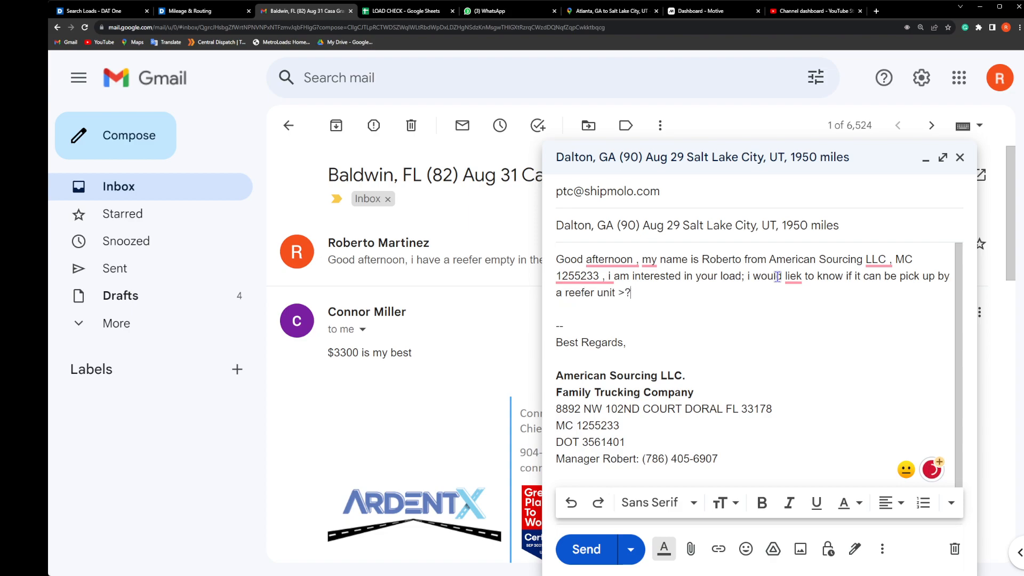
{"action": "type", "text": "we are"}
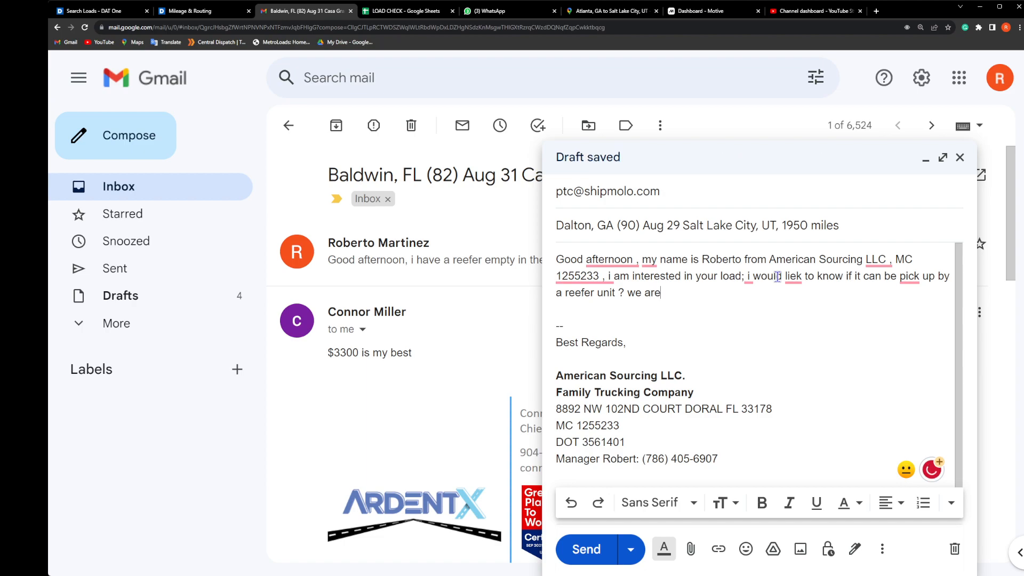
{"action": "type", "text": "empty now."}
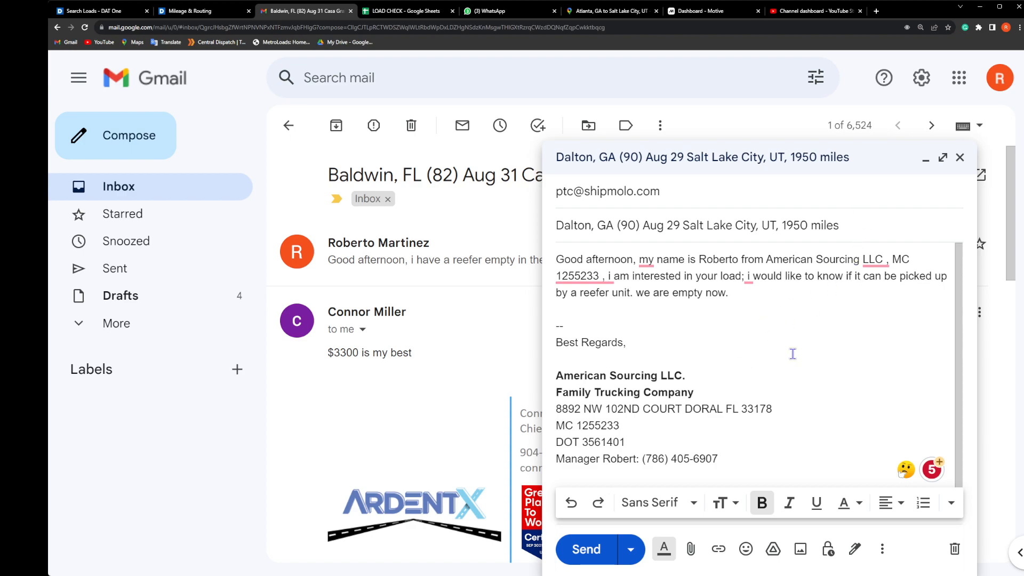
{"action": "mouse_move", "coordinate": [686, 363]}
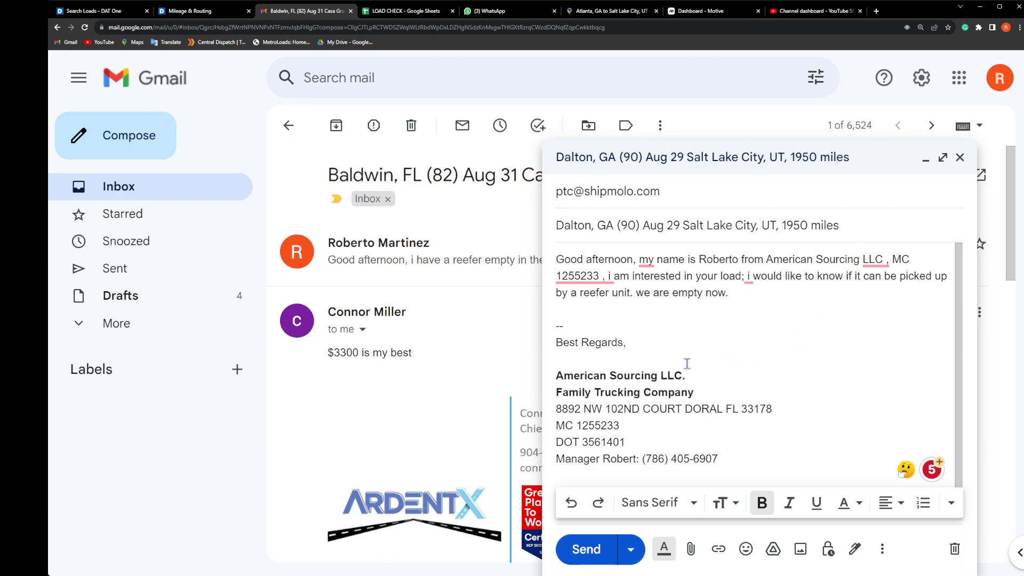
Send the tidied 'truck is empty now' email to the Molo Solutions broker
{"action": "left_click", "coordinate": [585, 548]}
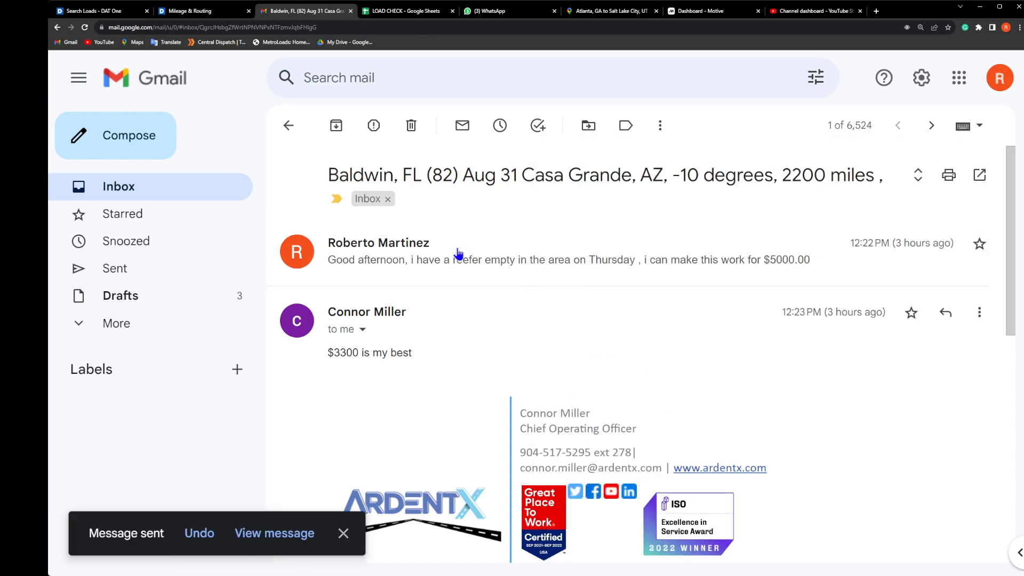
Return to the DAT One load board showing the Molo Solutions Dalton–Salt Lake City $3,600, 1789 mi load
{"action": "left_click", "coordinate": [98, 10]}
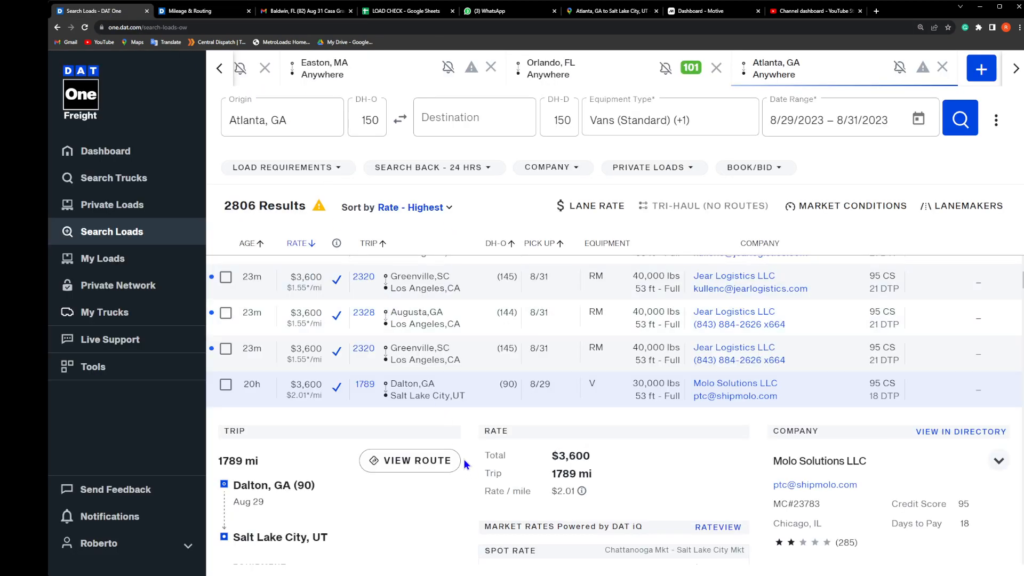
{"action": "scroll", "scroll_direction": "down", "scroll_amount": 3}
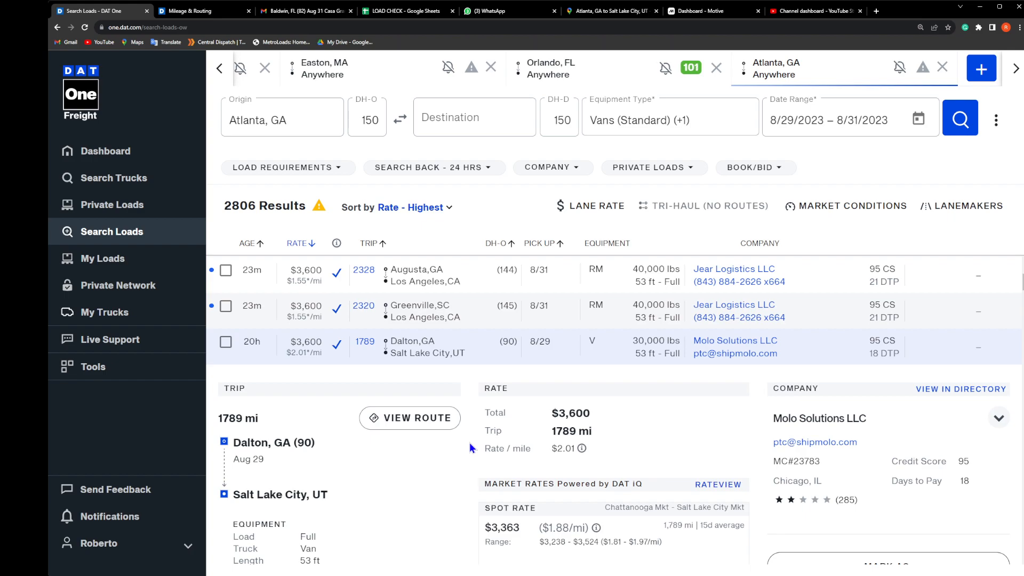
{"action": "mouse_move", "coordinate": [436, 24]}
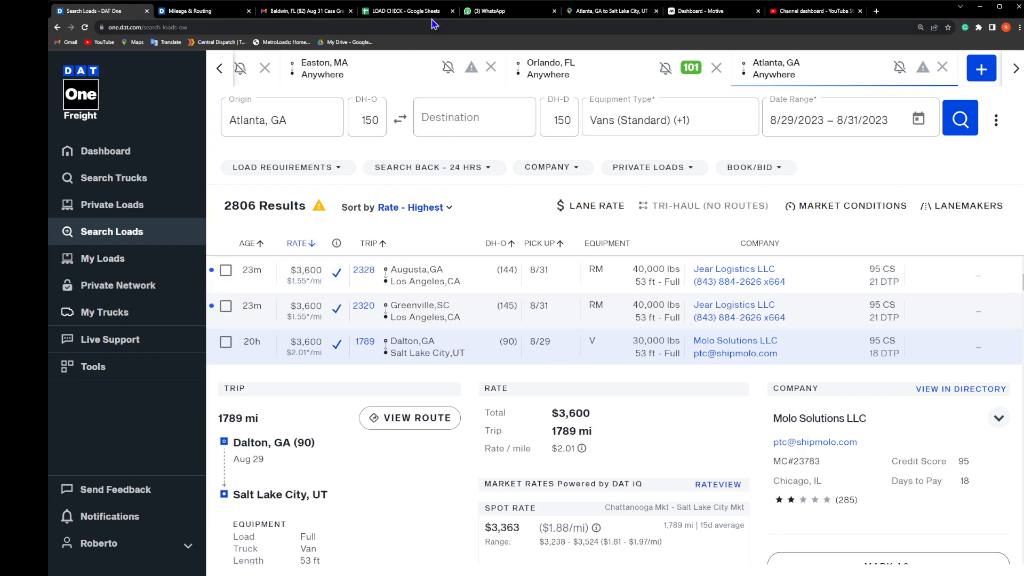
Review LOAD CHECK (1265 profit, 2.15/mi, 1950 mi) and bring up Google Maps in a new tab
{"action": "left_click", "coordinate": [405, 10]}
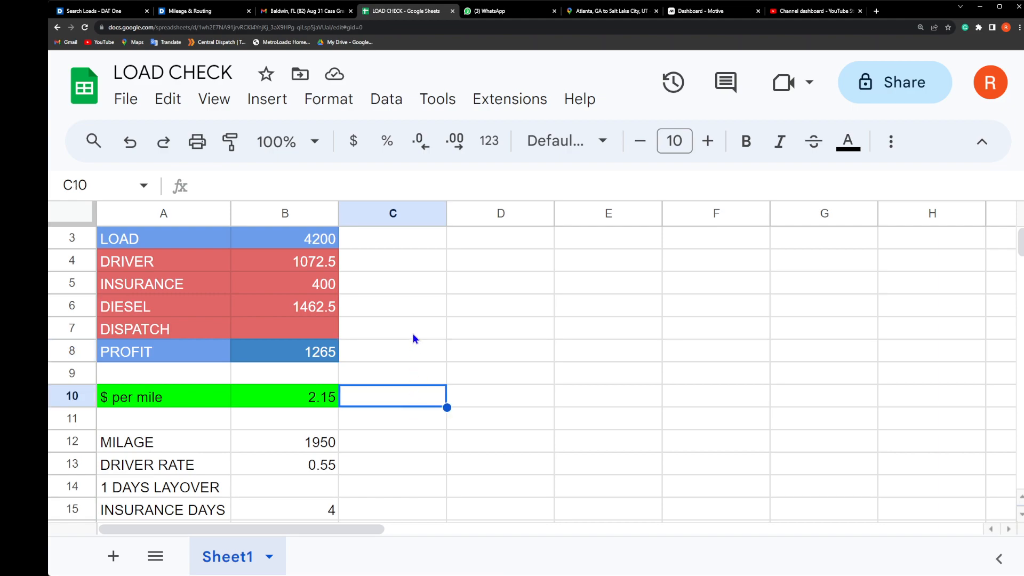
{"action": "left_click", "coordinate": [611, 11]}
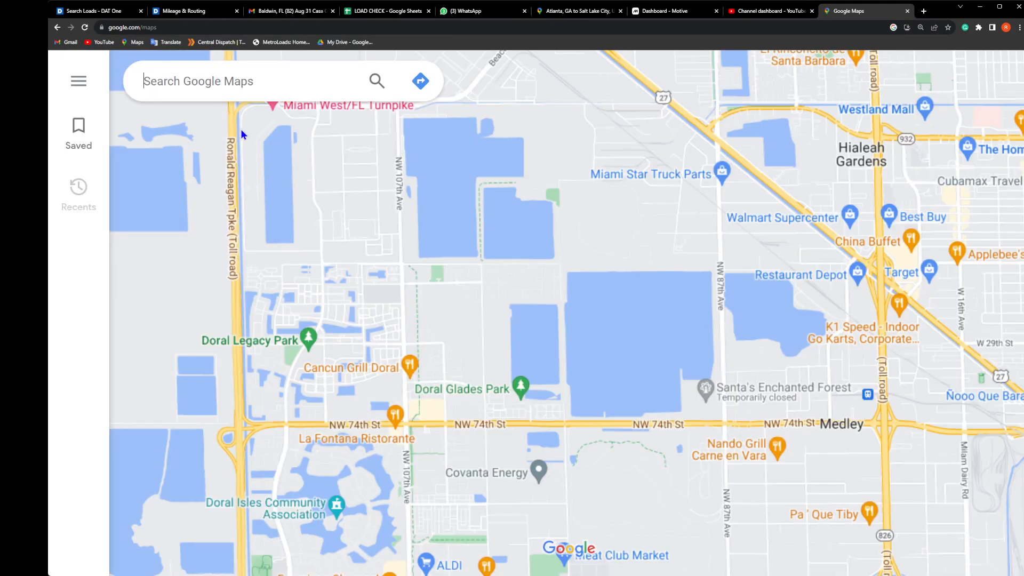
Route Atlanta, GA to ACE TRUCK PARKING in Google Maps, getting 660 miles in about 9 hr 31 min
{"action": "type", "text": "ace"}
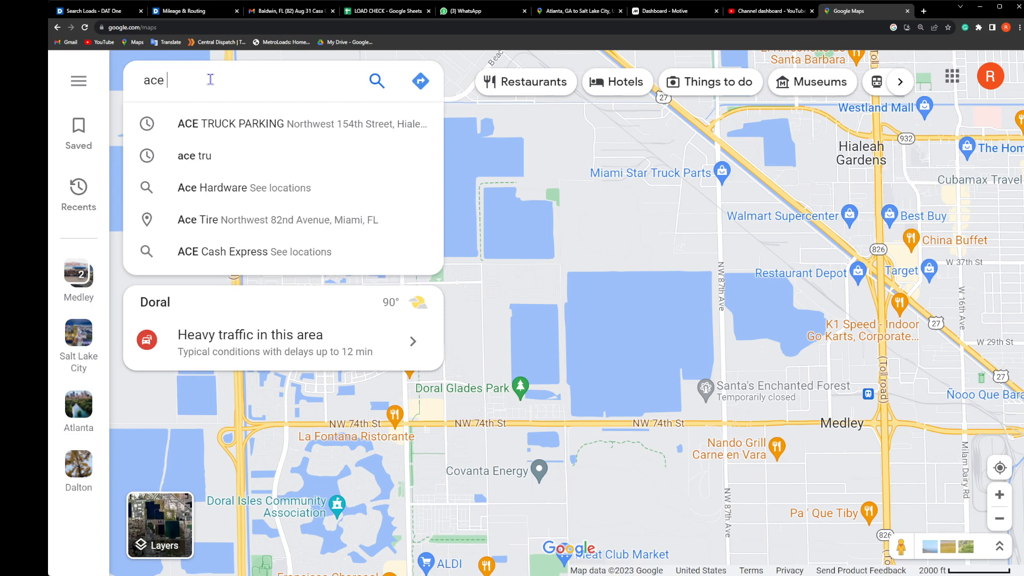
{"action": "left_click", "coordinate": [230, 124]}
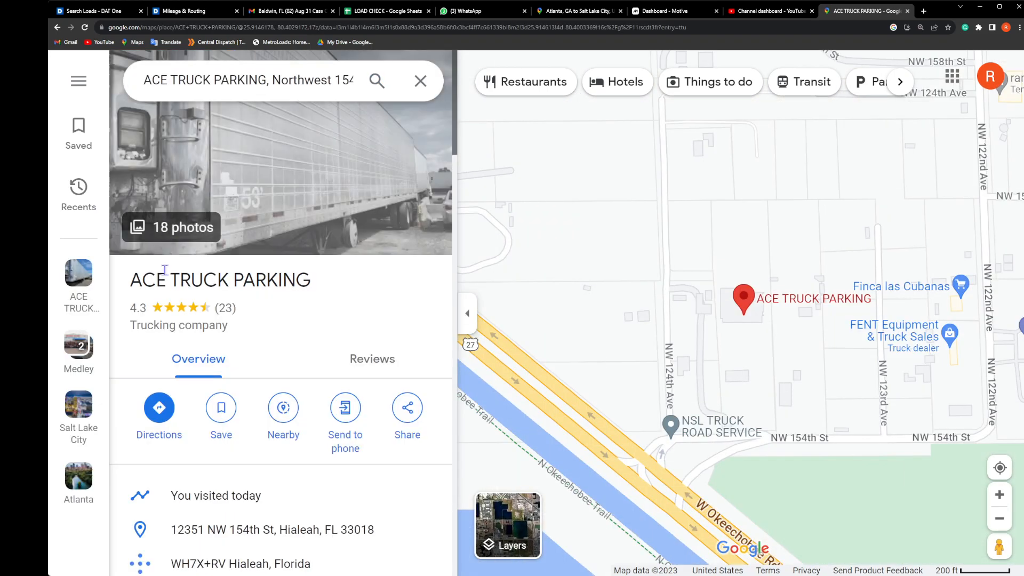
{"action": "left_click", "coordinate": [159, 408]}
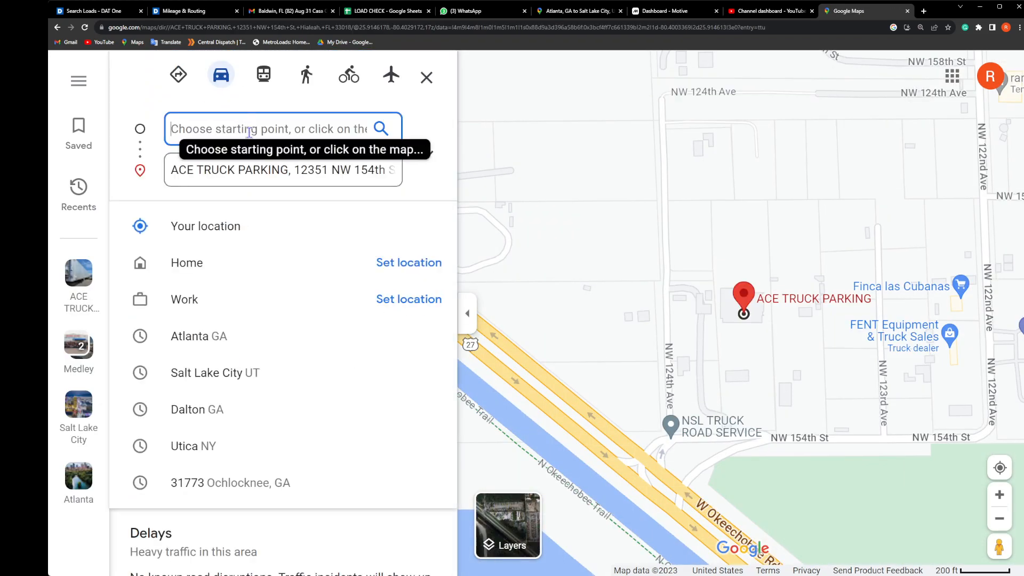
{"action": "type", "text": "at"}
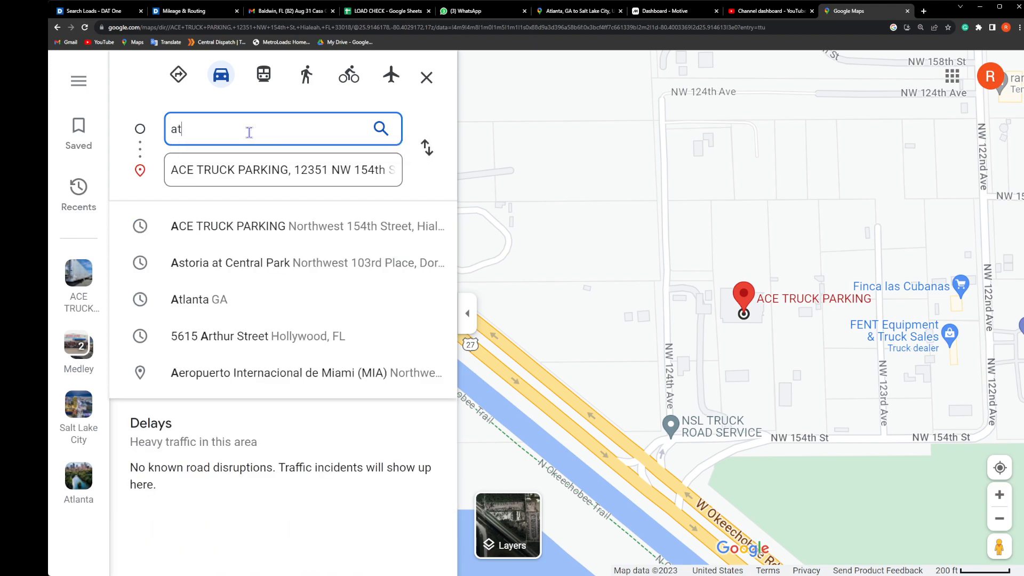
{"action": "left_click", "coordinate": [198, 299]}
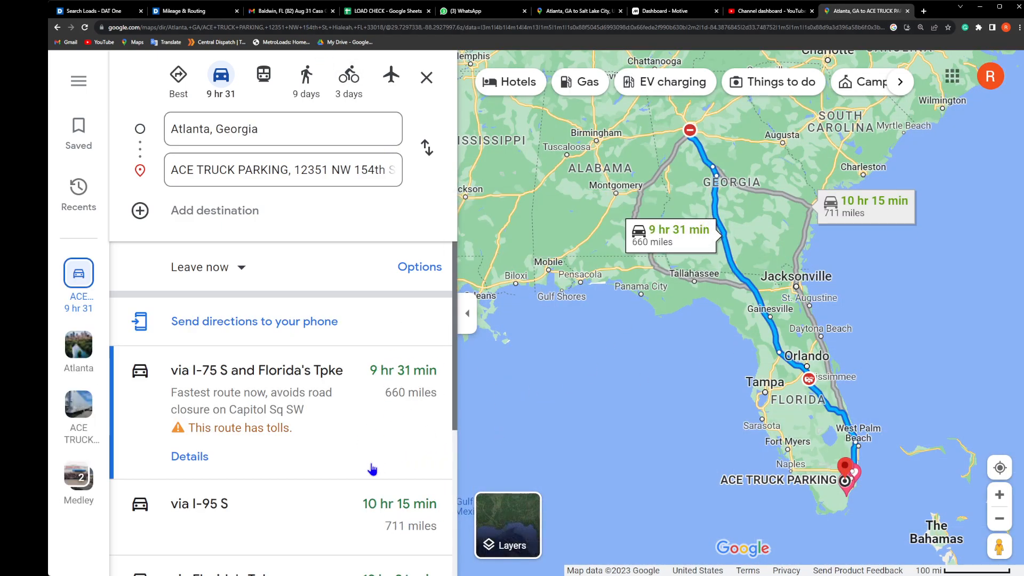
{"action": "left_click", "coordinate": [283, 129]}
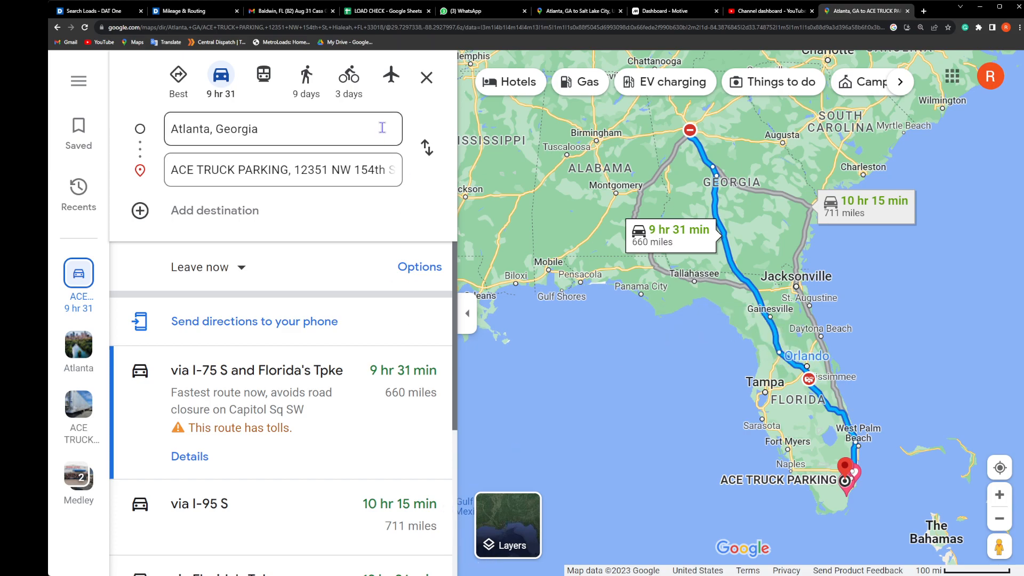
{"action": "left_click", "coordinate": [384, 11]}
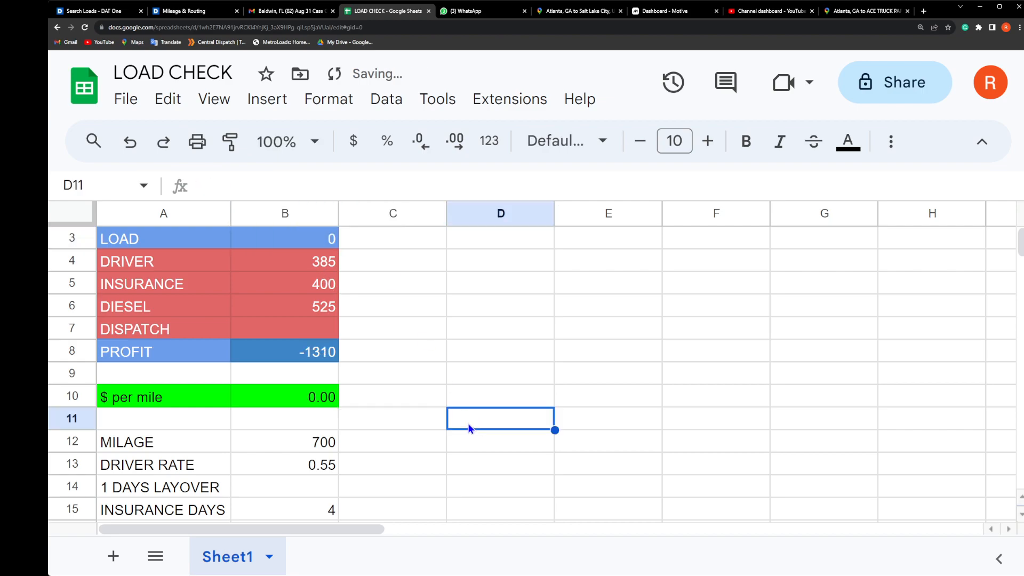
Cost the Atlanta deadhead in LOAD CHECK: 700 miles, load 0, giving -1310 profit
{"action": "type", "text": "200"}
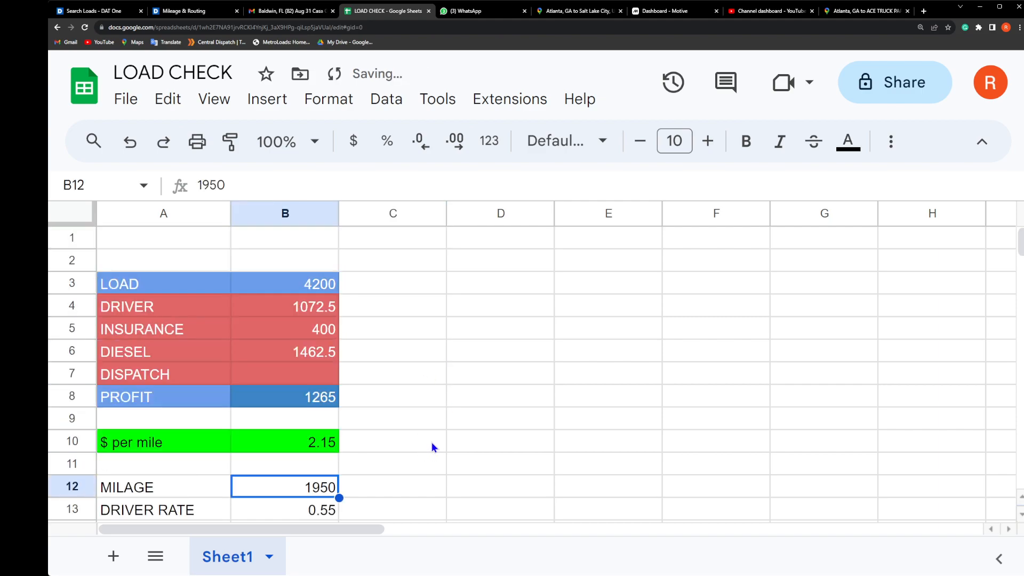
Keep the restored Molo figures in LOAD CHECK: 1950 miles, load 4200, profit 1265
{"action": "left_click", "coordinate": [392, 328]}
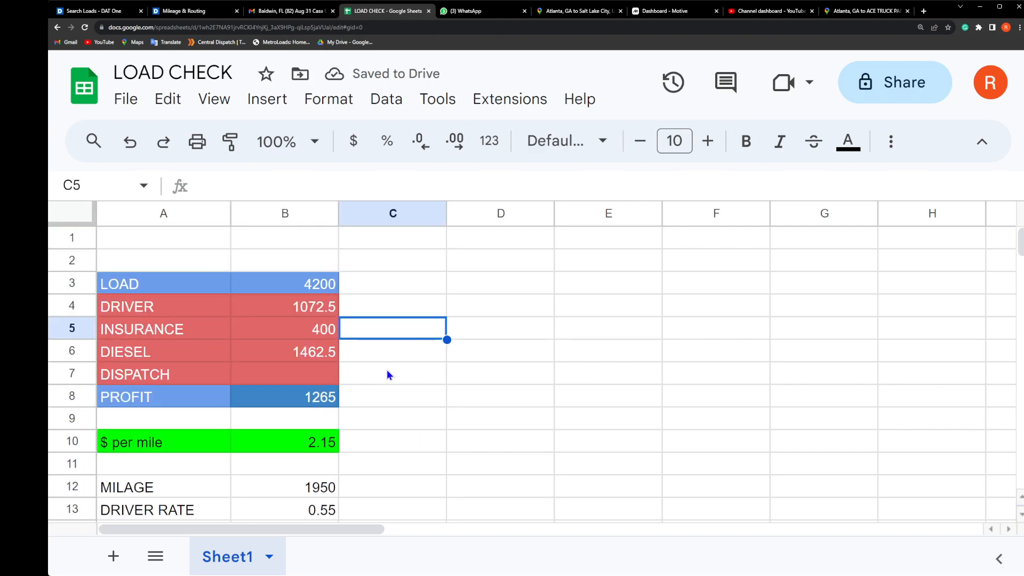
{"action": "mouse_move", "coordinate": [342, 406]}
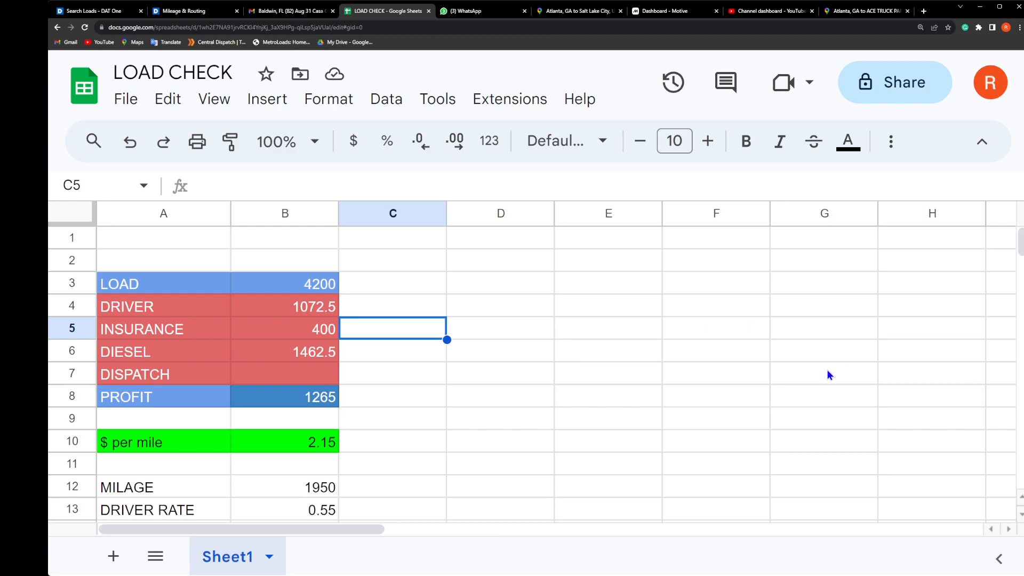
{"action": "mouse_move", "coordinate": [898, 63]}
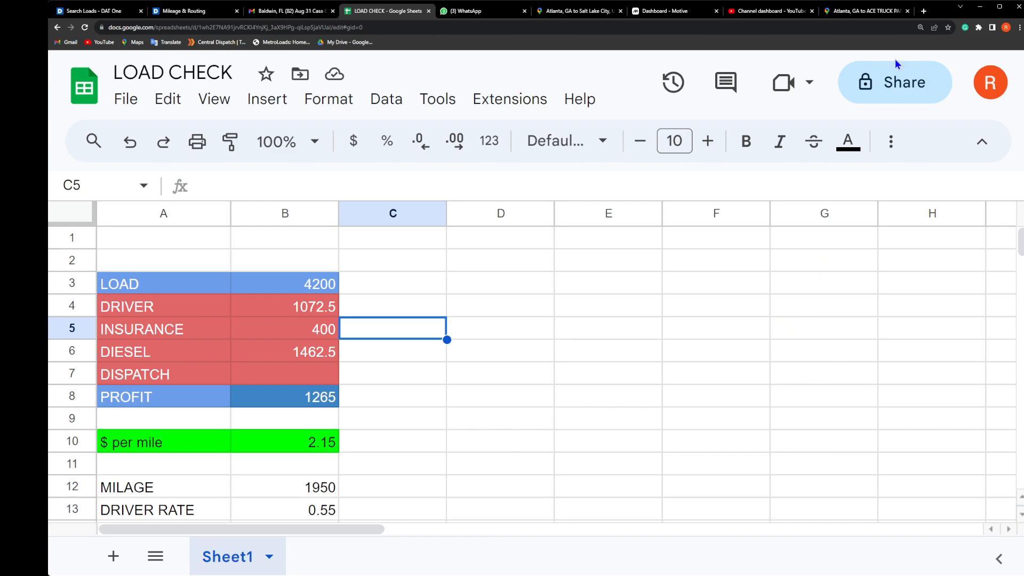